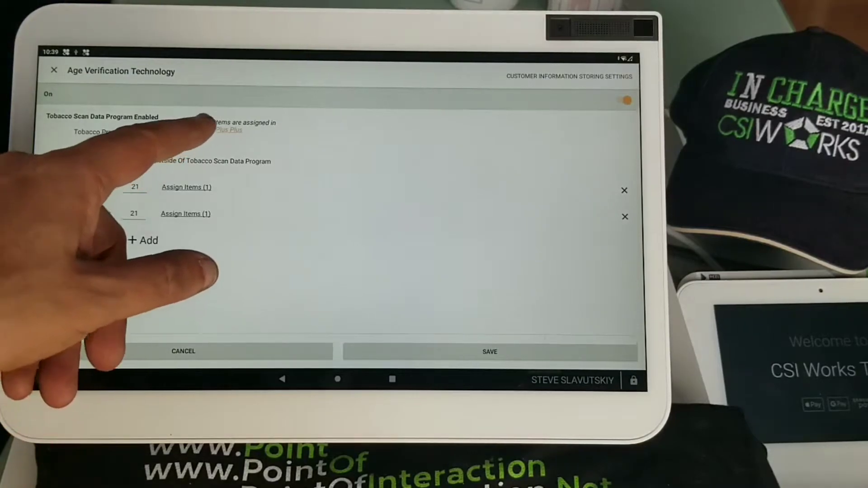
Step: Open Altria Scan Data Settings and its Assign Item(s) page
left_click(54, 71)
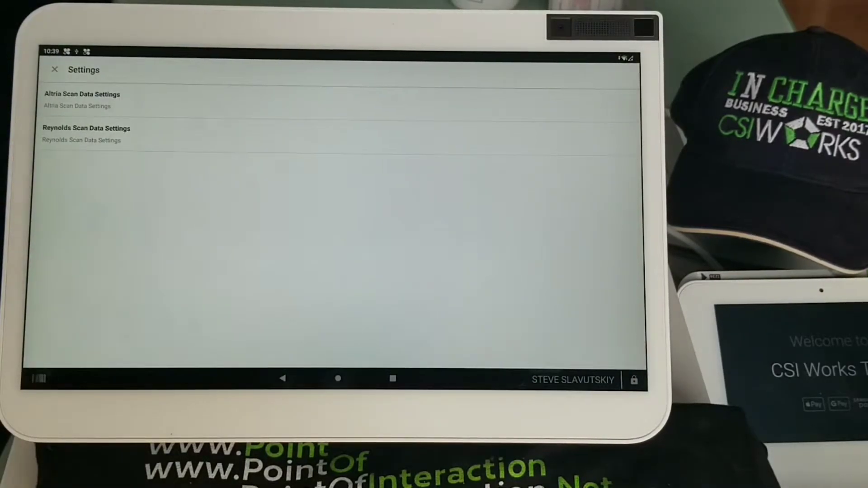
left_click(81, 94)
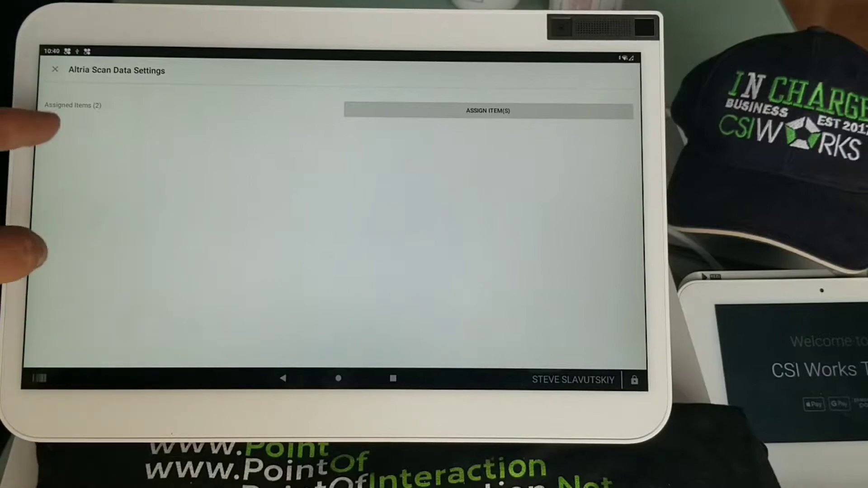
left_click(488, 111)
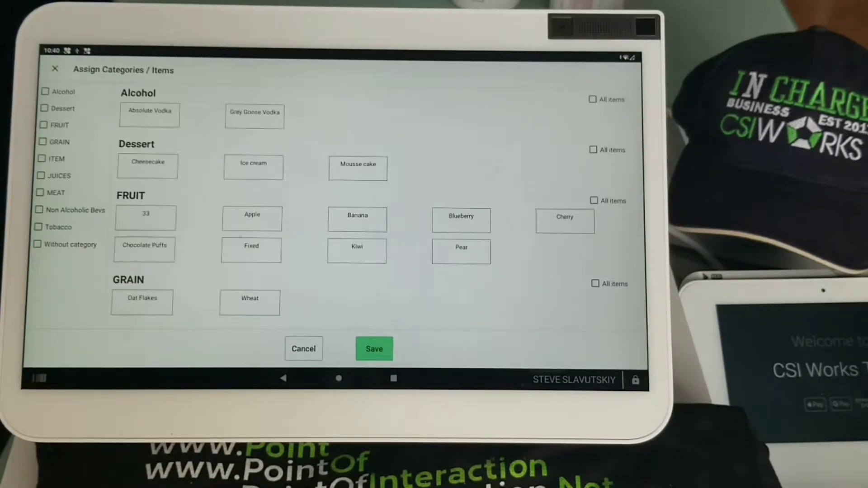
Step: Scroll the Assign Categories / Items list, leaving Absolute Vodka selected
scroll("down", 3)
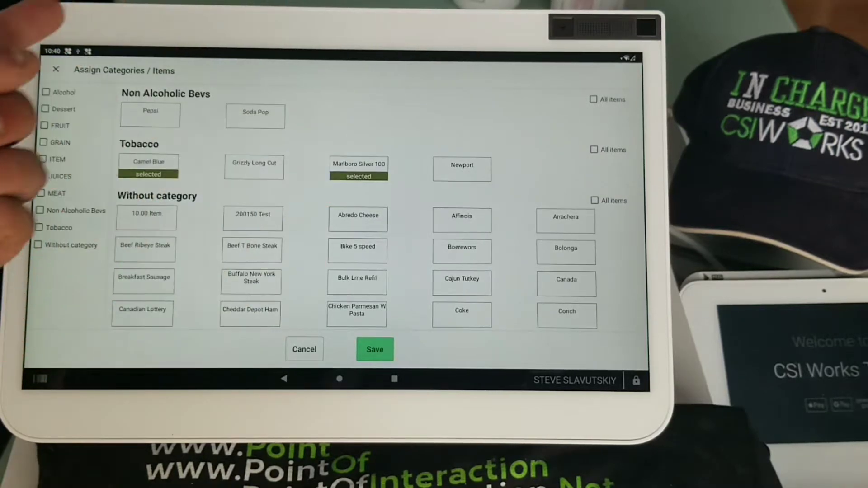
left_click(374, 350)
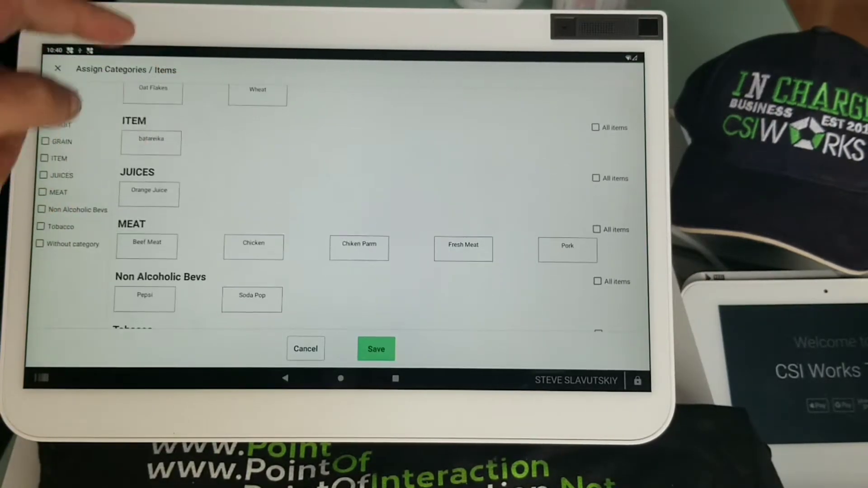
scroll("down", 3)
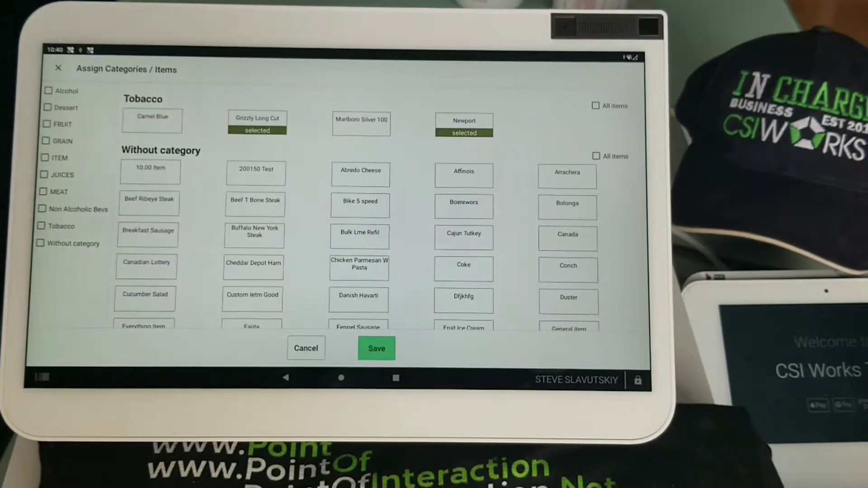
left_click(377, 348)
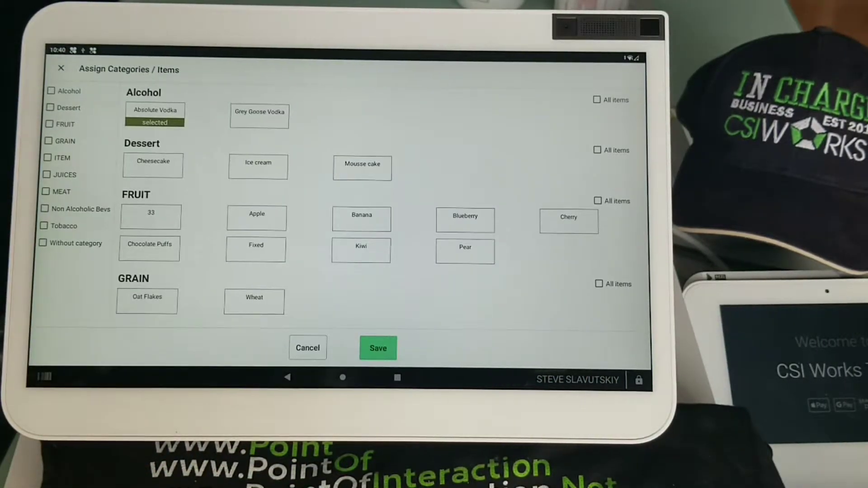
Step: Toggle Alcohol on and off, tick Lottery's All items, and save the assignment
left_click(596, 100)
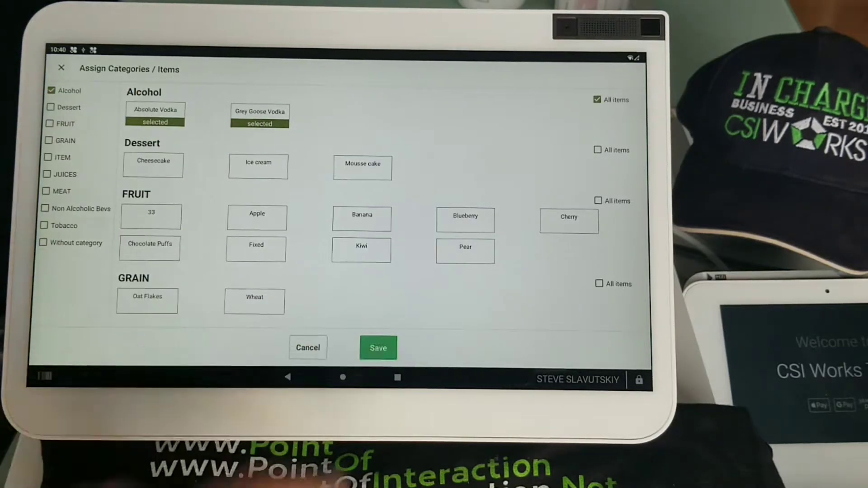
left_click(378, 348)
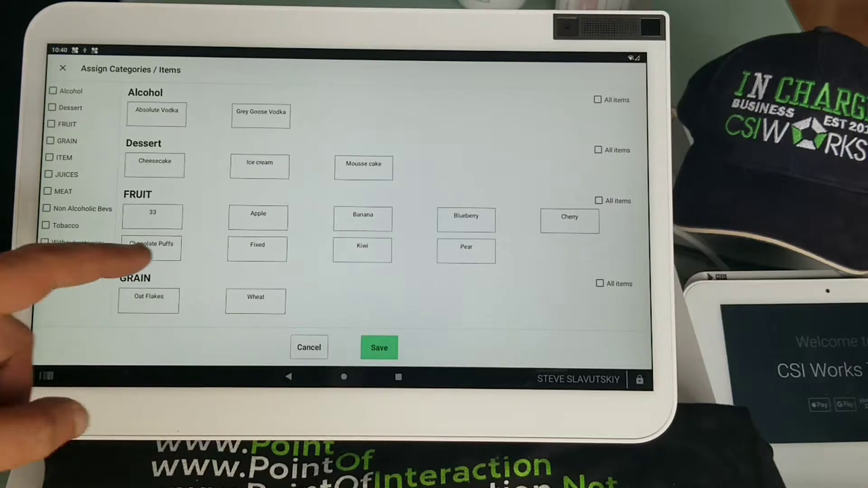
scroll("down", 3)
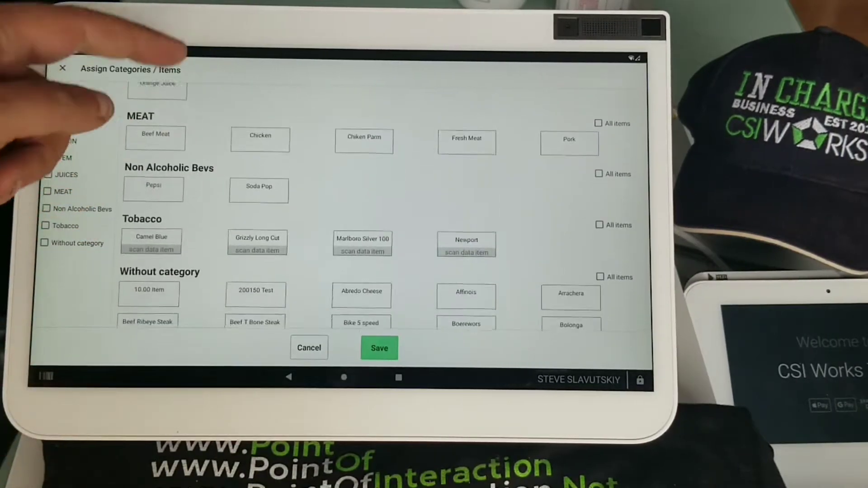
scroll("down", 3)
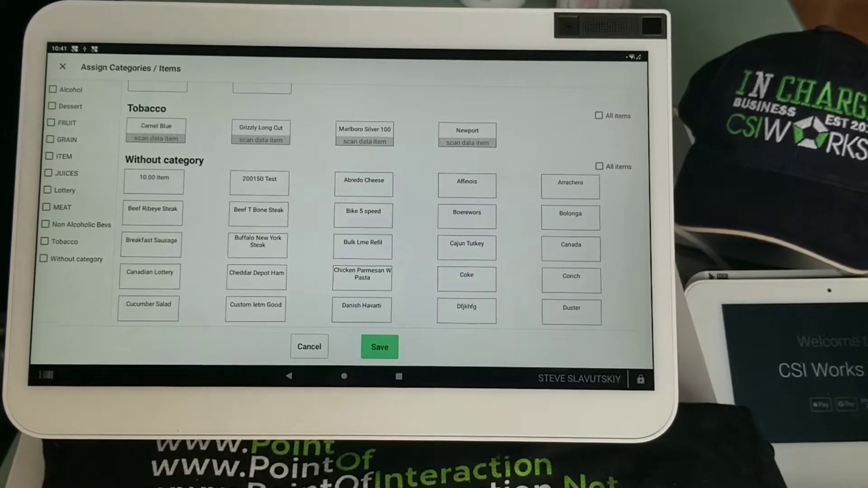
scroll("up", 3)
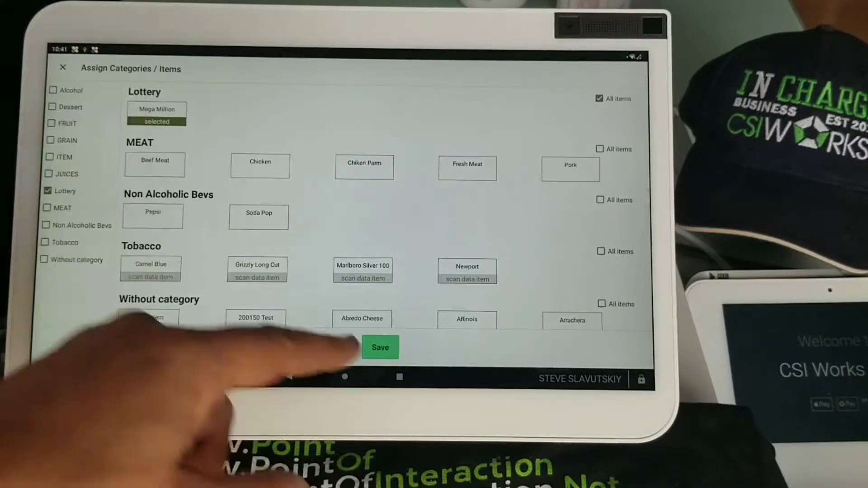
left_click(380, 348)
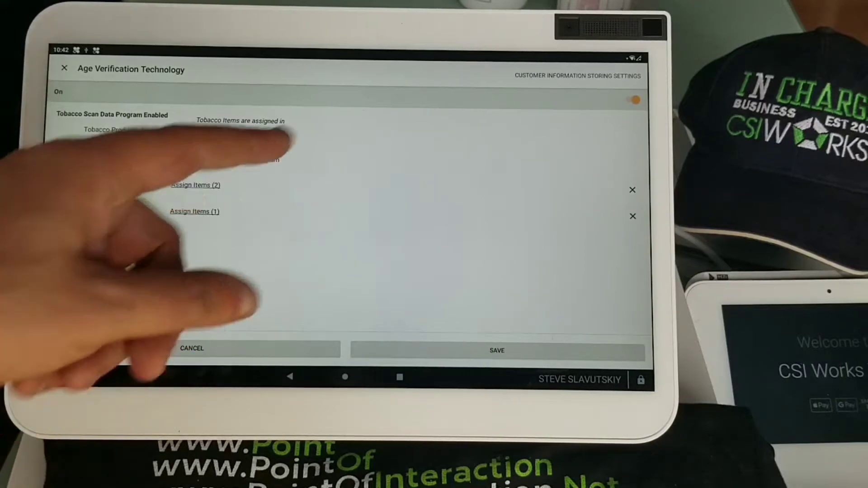
Step: Save customer information storing with address, birthday and driver's license fields enabled
left_click(577, 76)
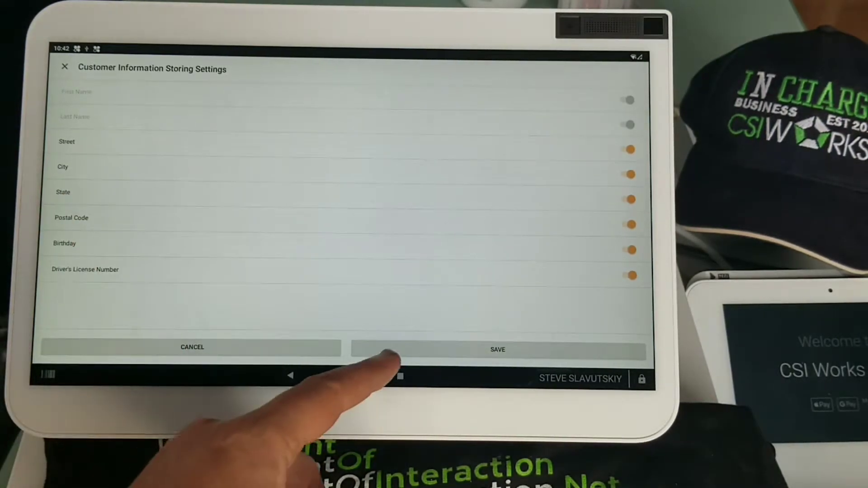
left_click(497, 349)
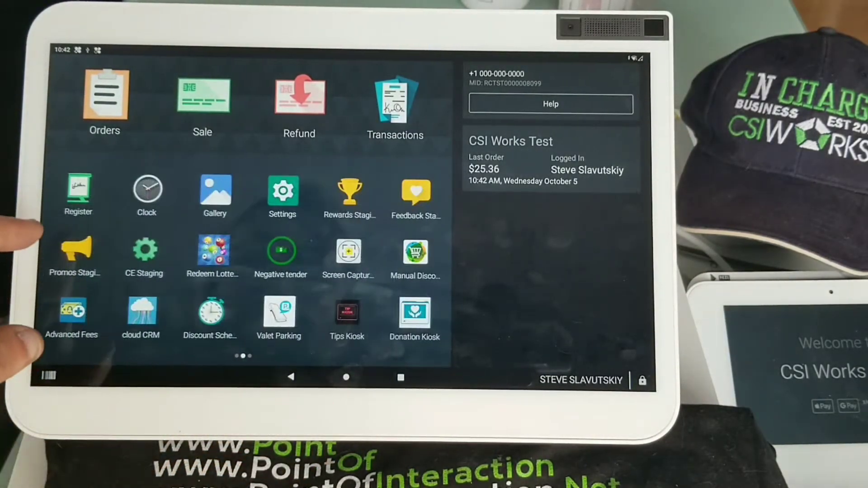
Step: Park the open order, sell Marlboro Silver 100, and confirm a Loyalty Customer over 21
left_click(78, 188)
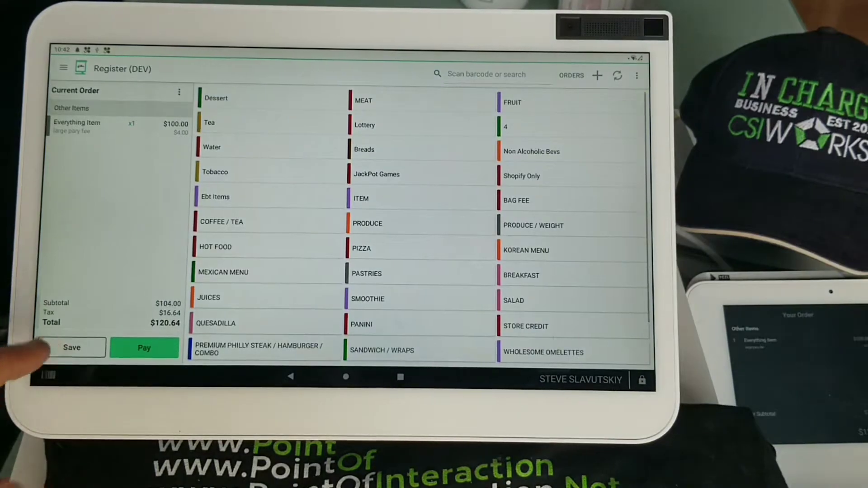
left_click(72, 348)
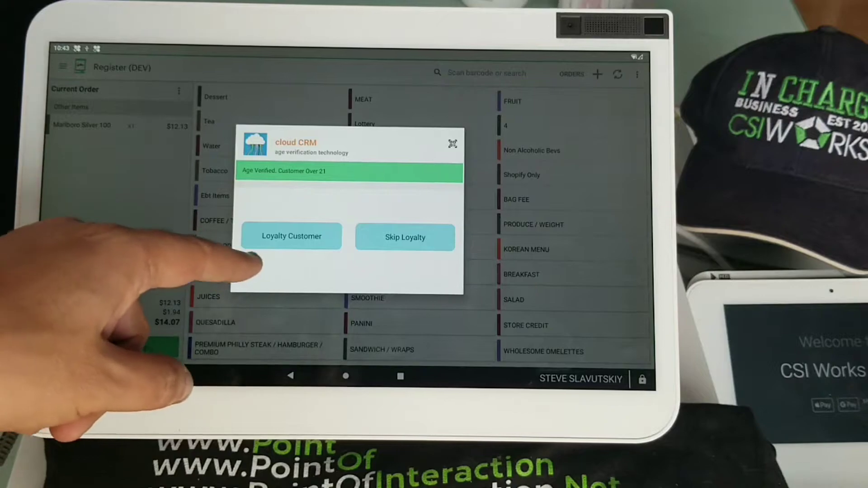
left_click(291, 236)
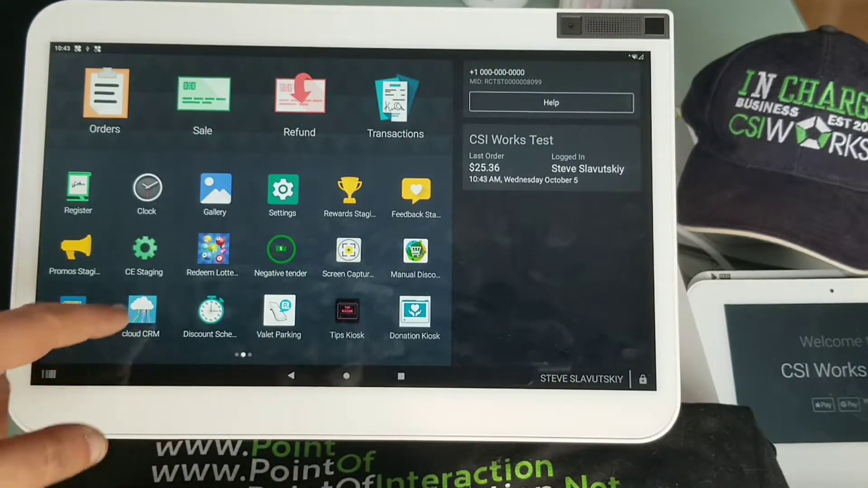
Step: Open Altria Loyalty Program in cloud CRM to list prototypes like Helix On! and USSTC
left_click(141, 306)
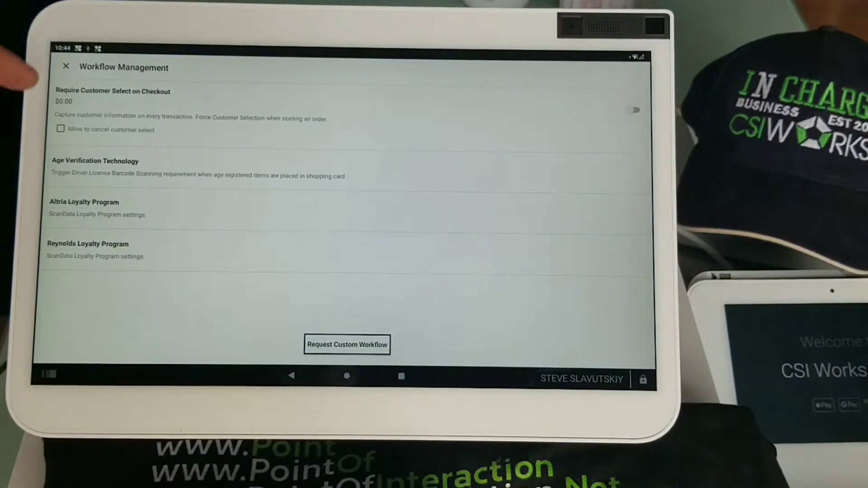
left_click(65, 66)
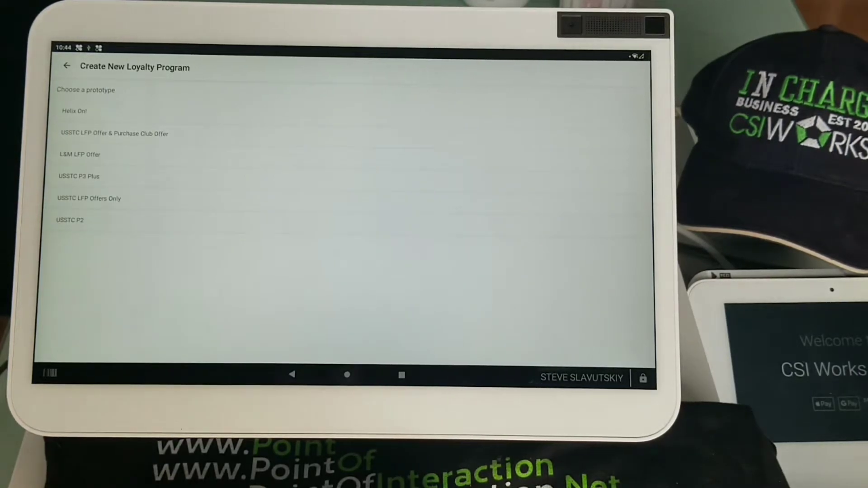
Step: Save the PM USA P1/P4 prototype with a two-item $1.00 discount, then close the list
left_click(73, 110)
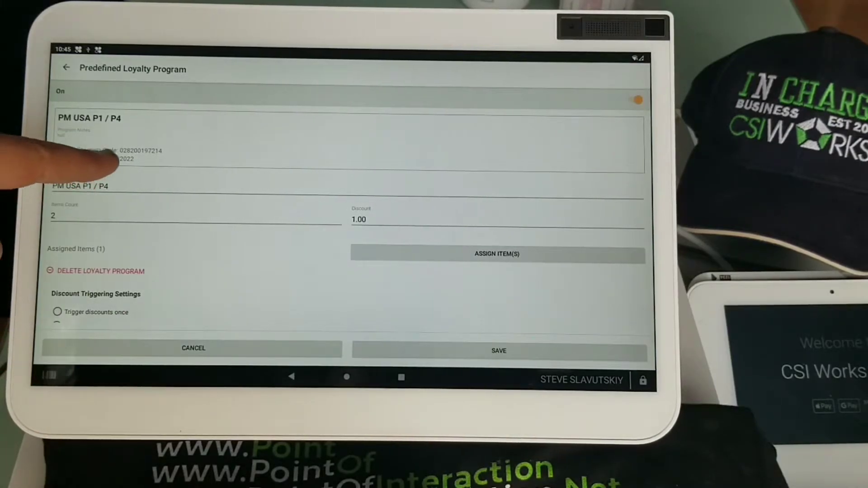
mouse_move(111, 155)
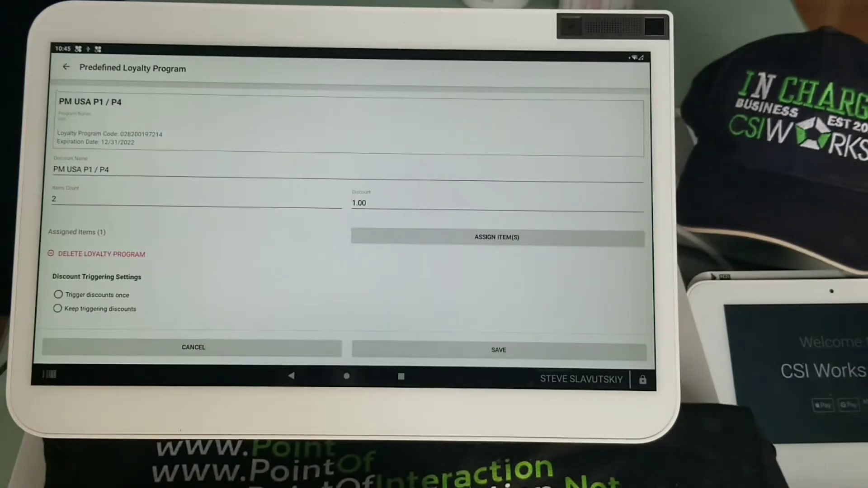
left_click(497, 349)
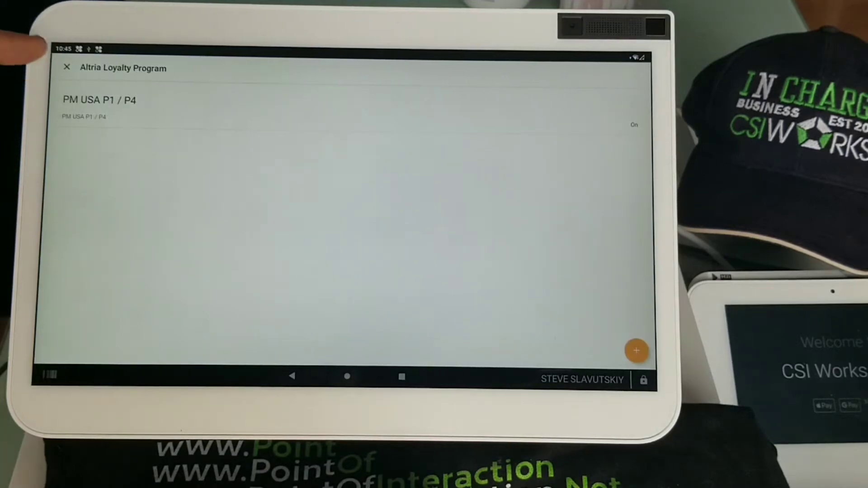
left_click(67, 66)
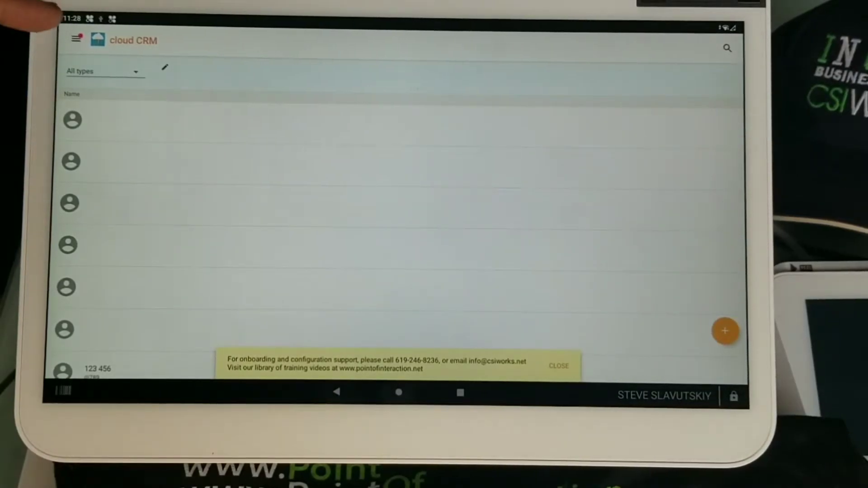
Step: Turn on Require Customer Select on Checkout, then add Chicken from the MEAT category
left_click(75, 39)
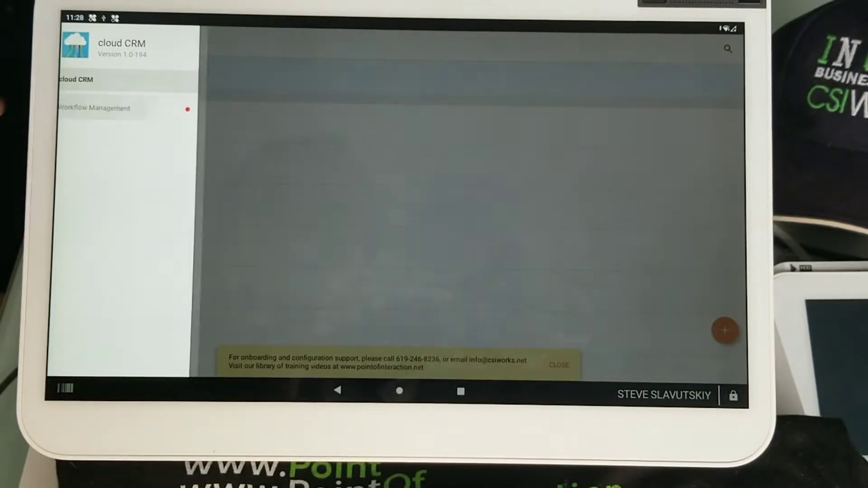
left_click(94, 108)
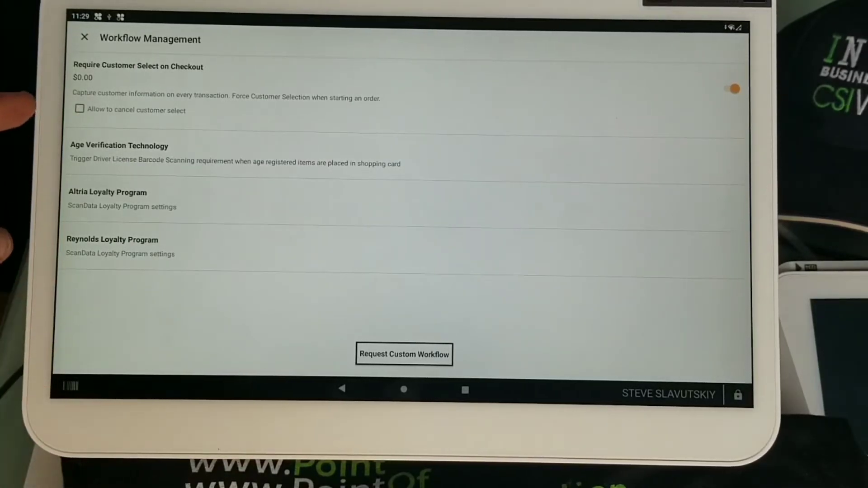
left_click(79, 109)
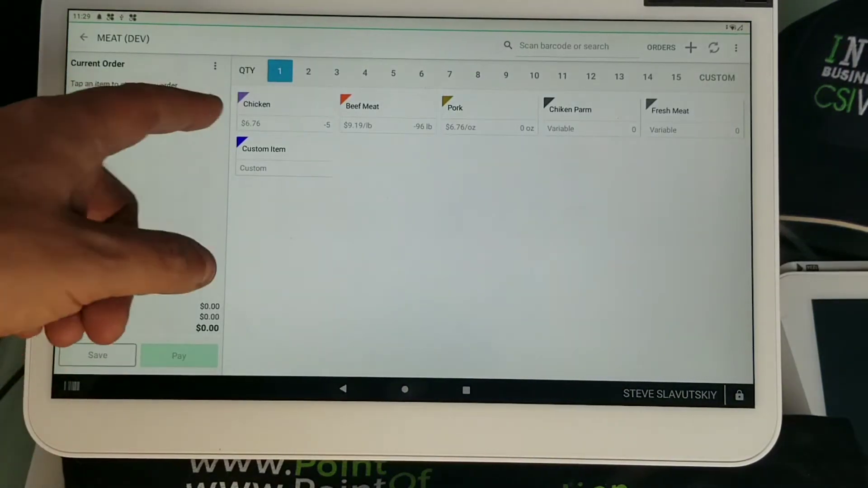
left_click(256, 113)
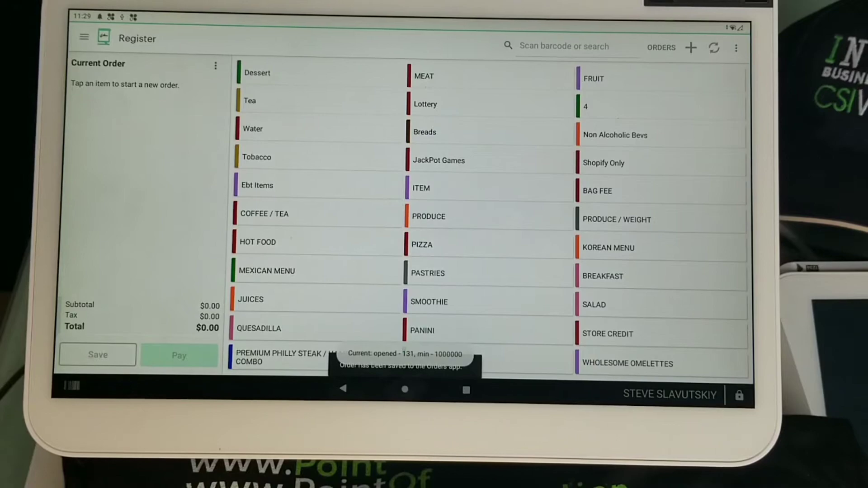
Step: Scroll the Select Customer list, then switch to the web Dashboard showing $27.80 net sales
left_click(424, 77)
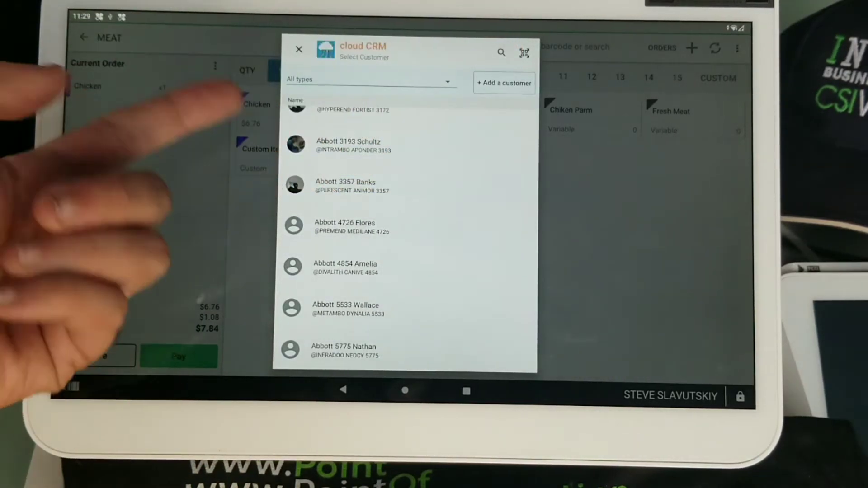
scroll("down", 3)
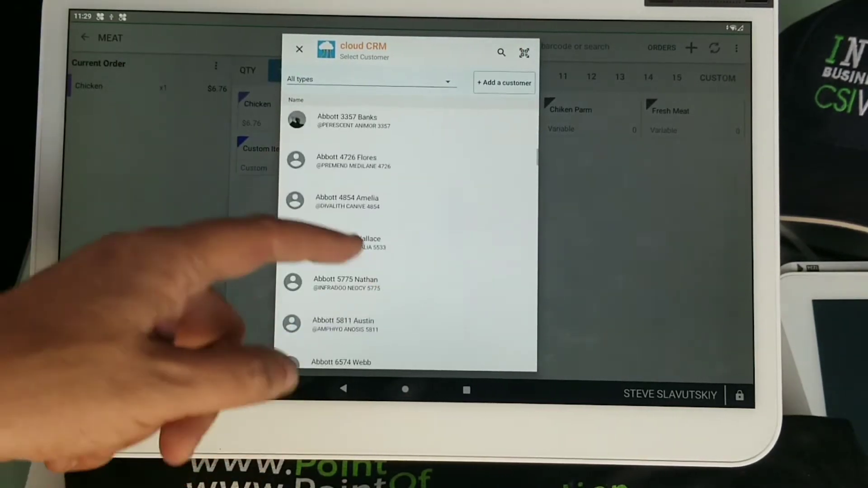
left_click(354, 242)
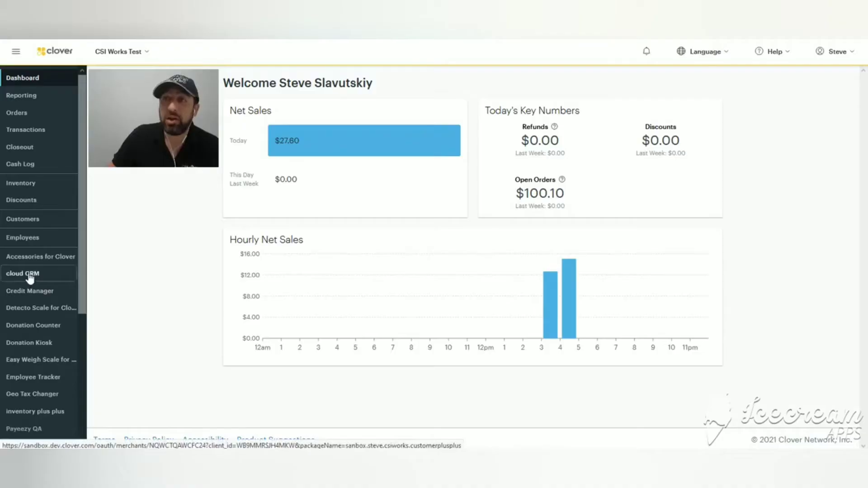
Step: Launch cloud CRM from the Dashboard sidebar to see its two lead entries
left_click(22, 274)
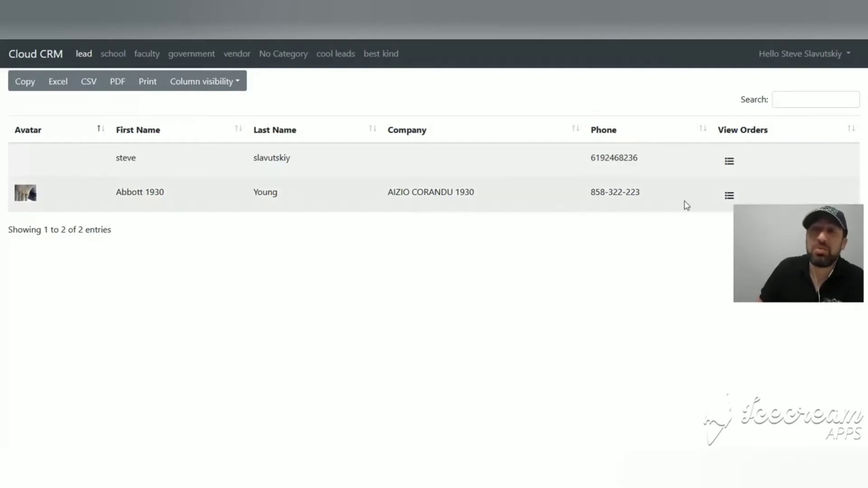
mouse_move(631, 227)
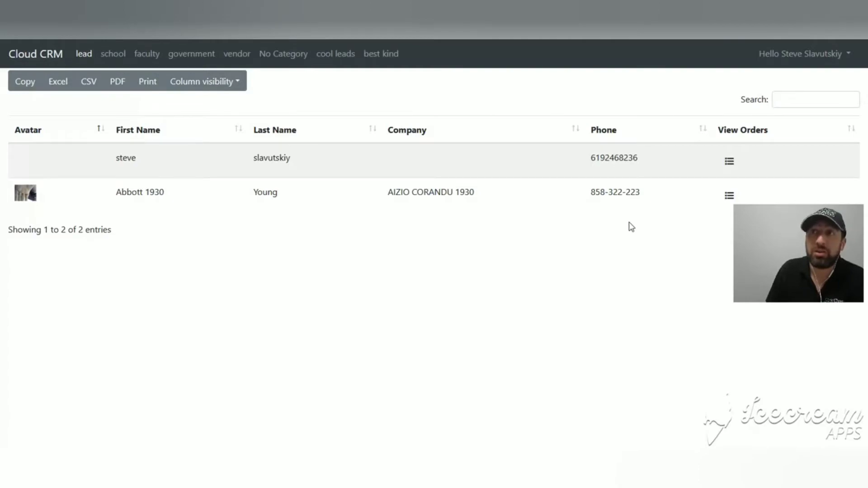
mouse_move(380, 71)
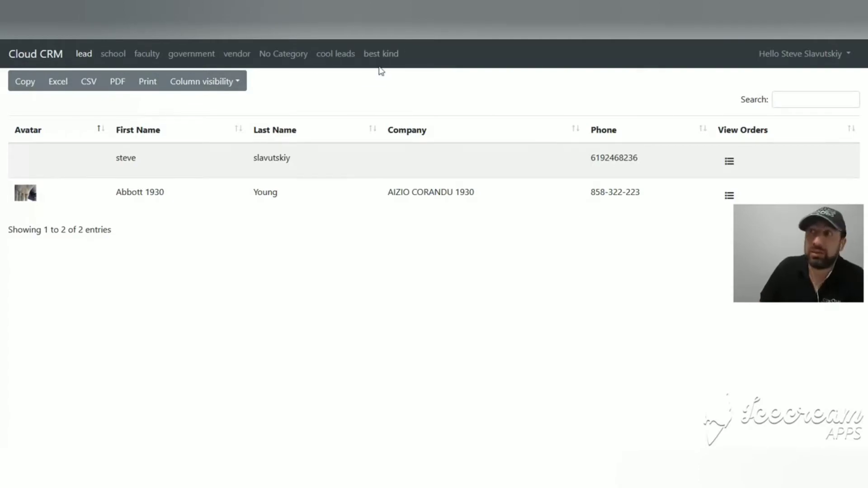
mouse_move(147, 89)
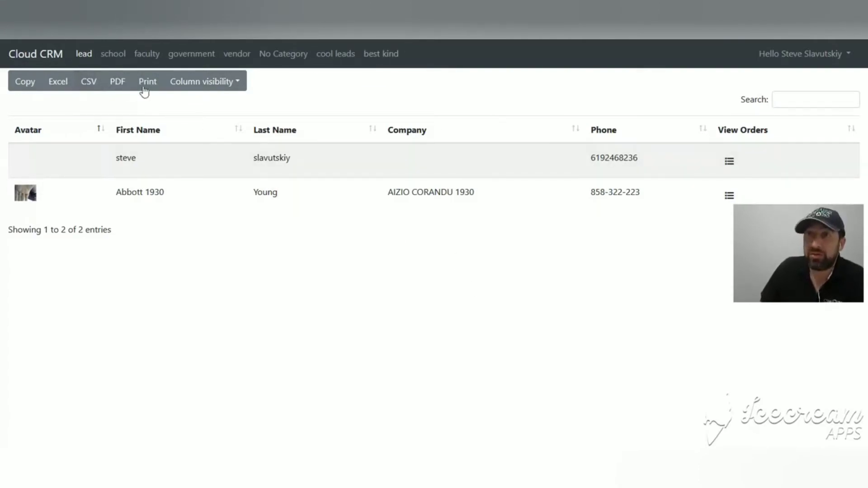
mouse_move(83, 53)
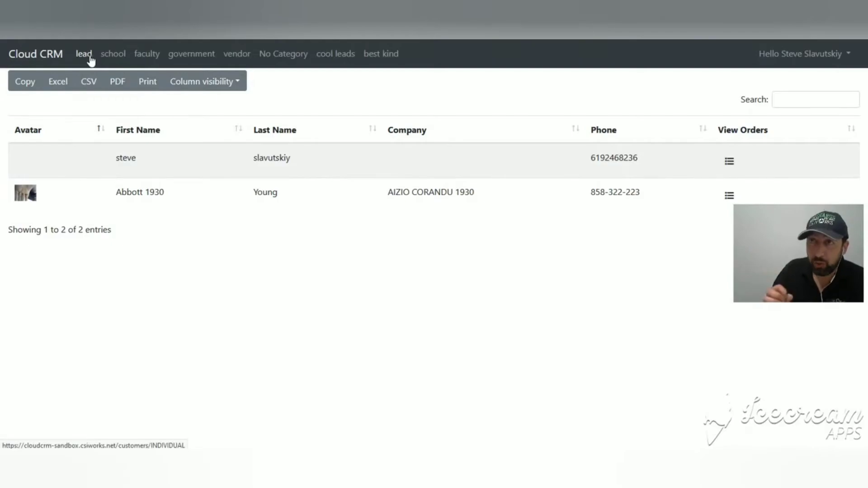
Step: View the school, faculty, government and vendor customer tabs, then No Category
left_click(113, 54)
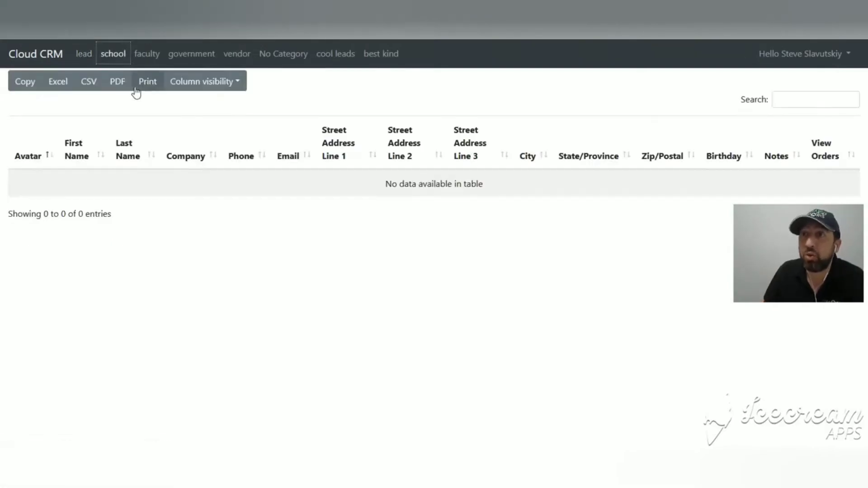
mouse_move(186, 66)
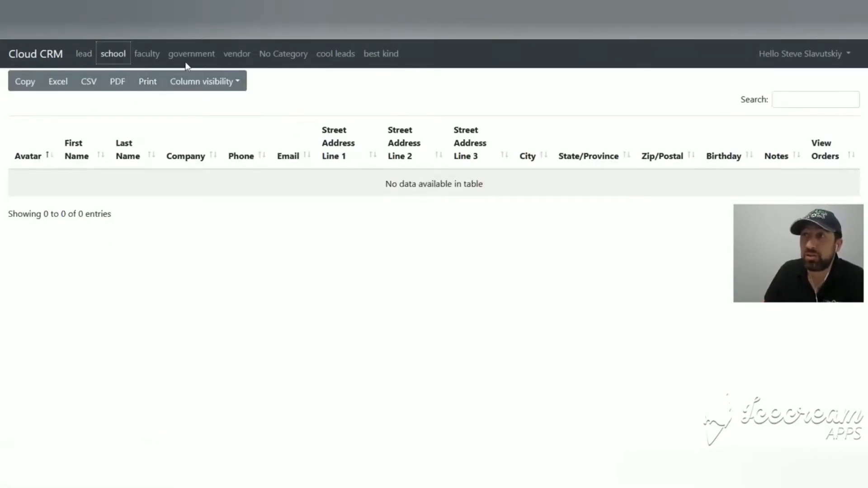
left_click(146, 54)
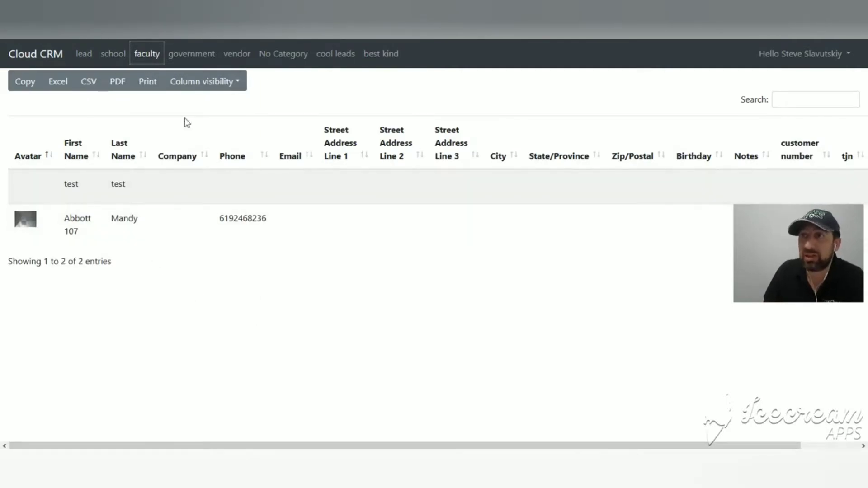
left_click(191, 53)
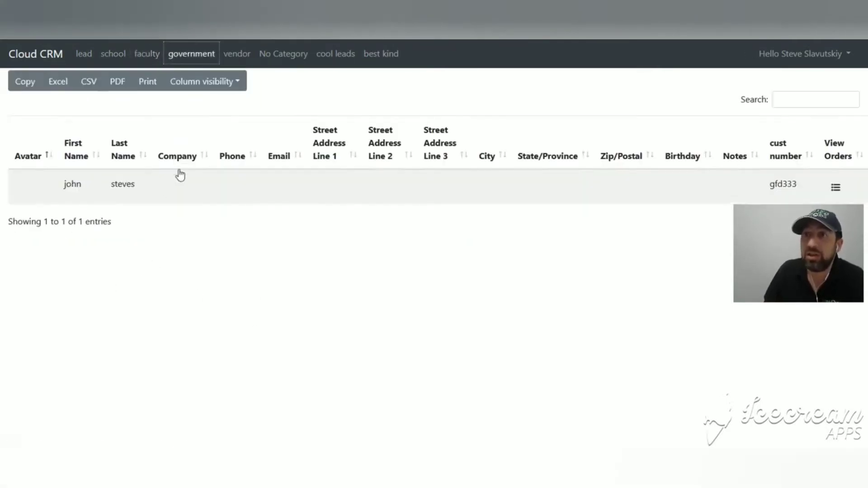
left_click(237, 54)
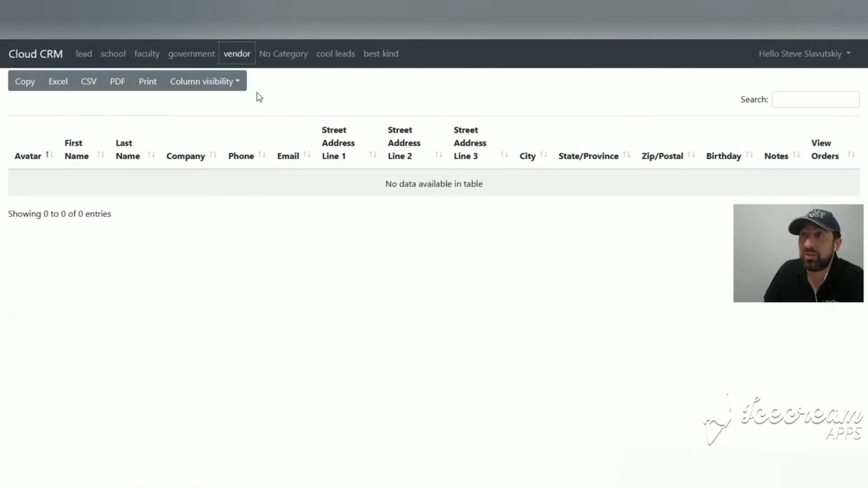
left_click(283, 53)
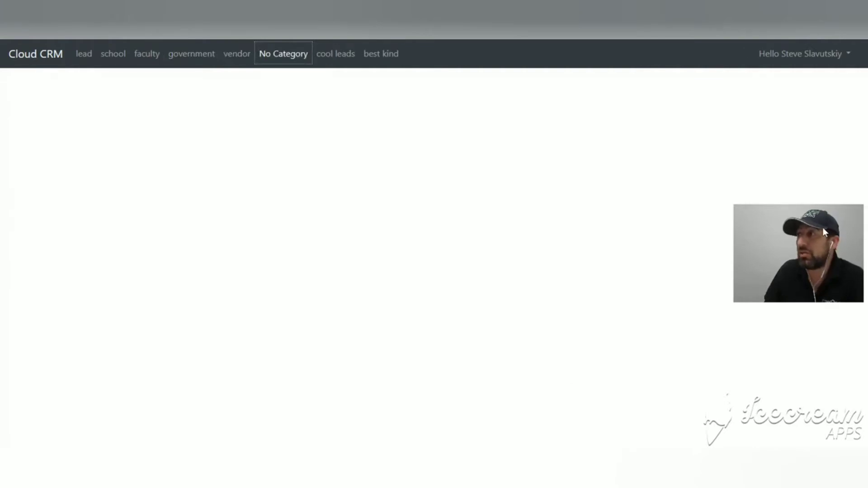
Step: Open the No Category list of 10,004 customers and jump to its last page
left_click(283, 54)
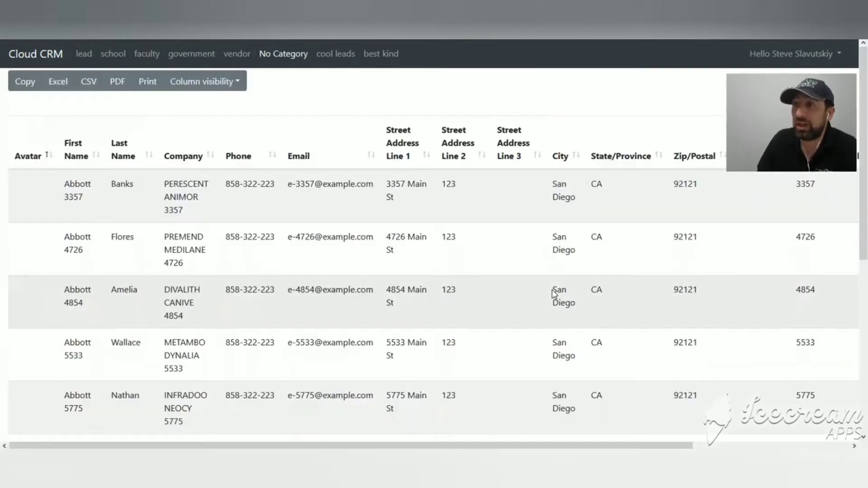
scroll("down", 3)
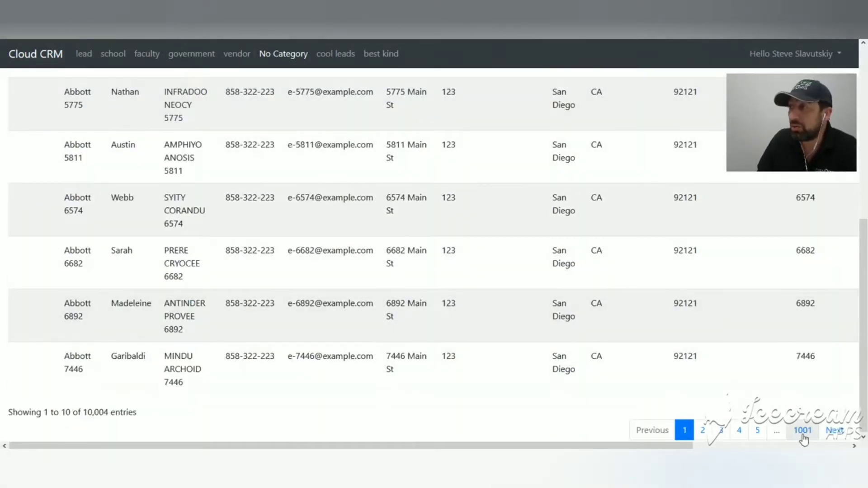
left_click(802, 431)
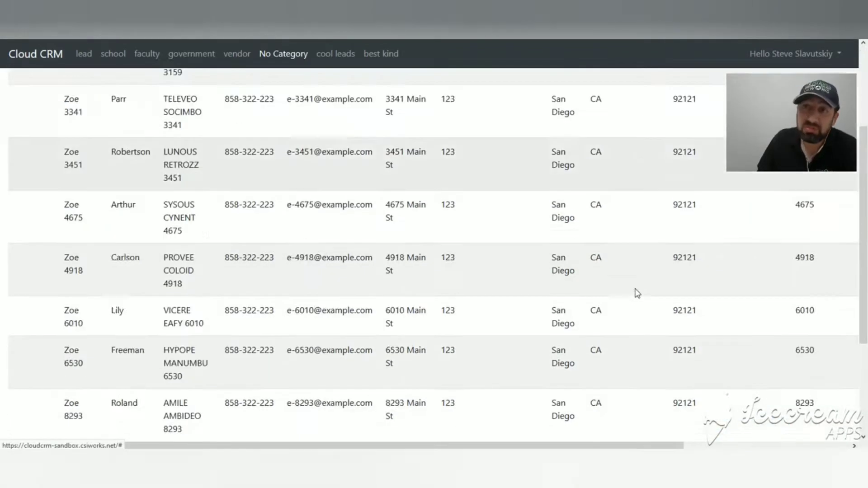
Step: Return to page 1 of the uncategorised customers and scroll through the list
scroll("down", 3)
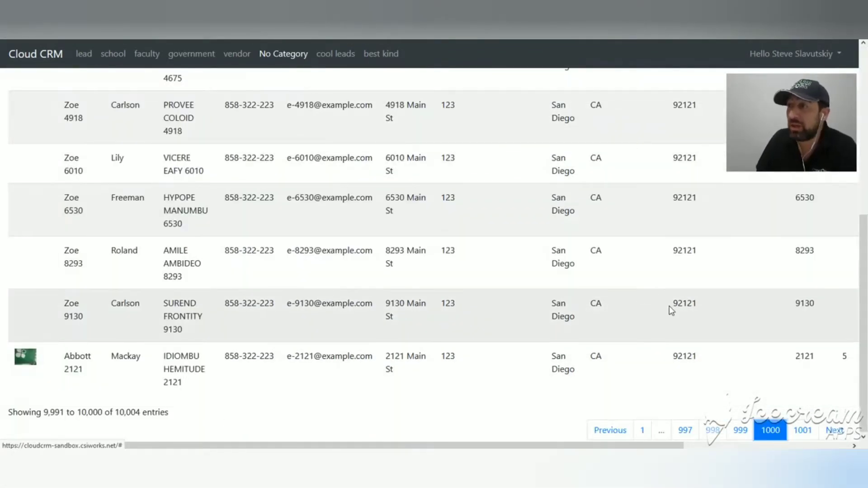
scroll("up", 3)
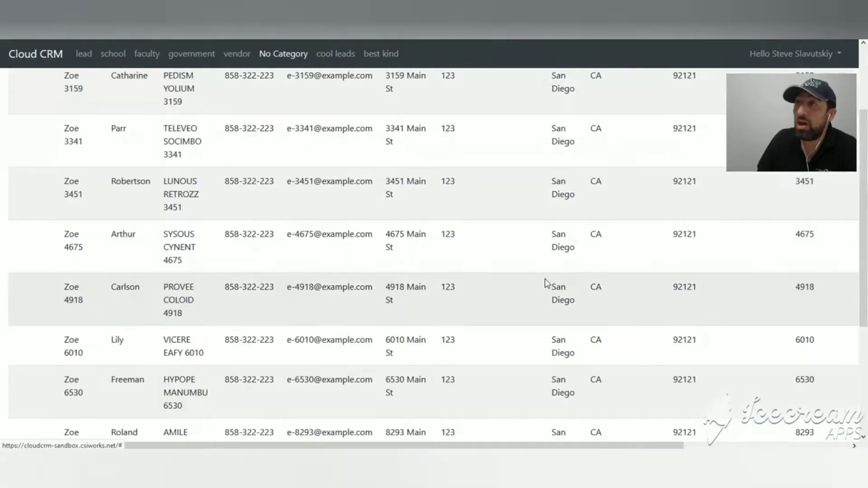
scroll("up", 3)
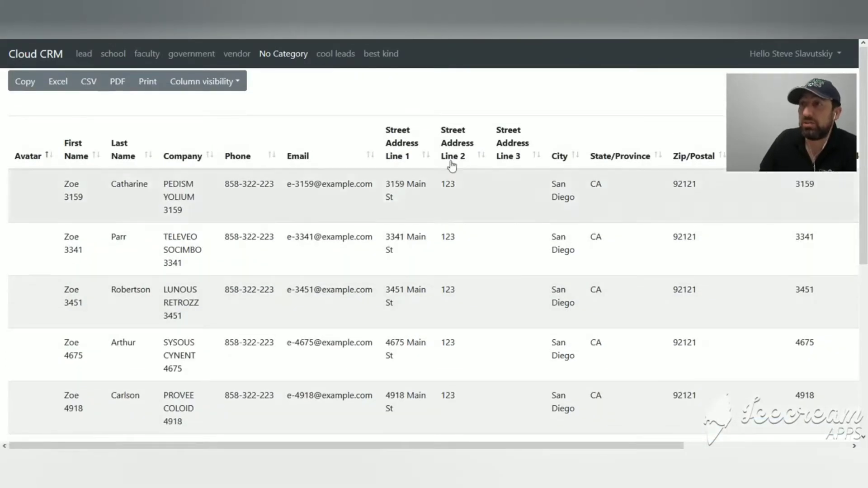
left_click(769, 438)
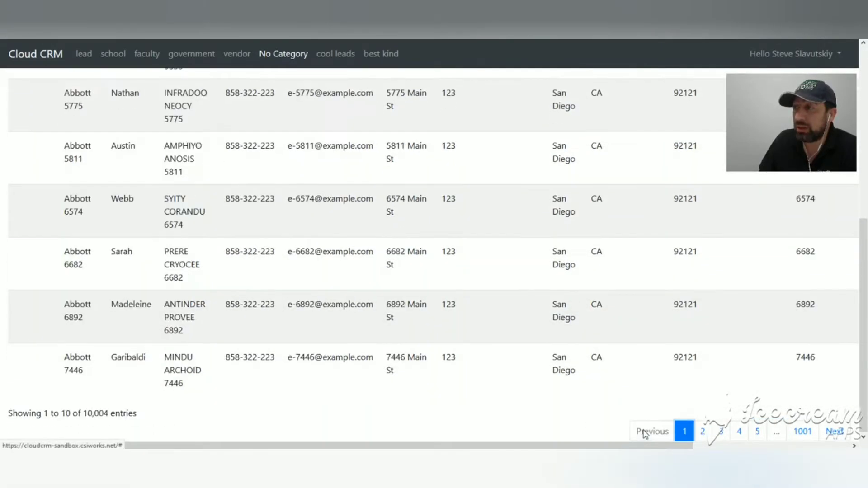
scroll("up", 3)
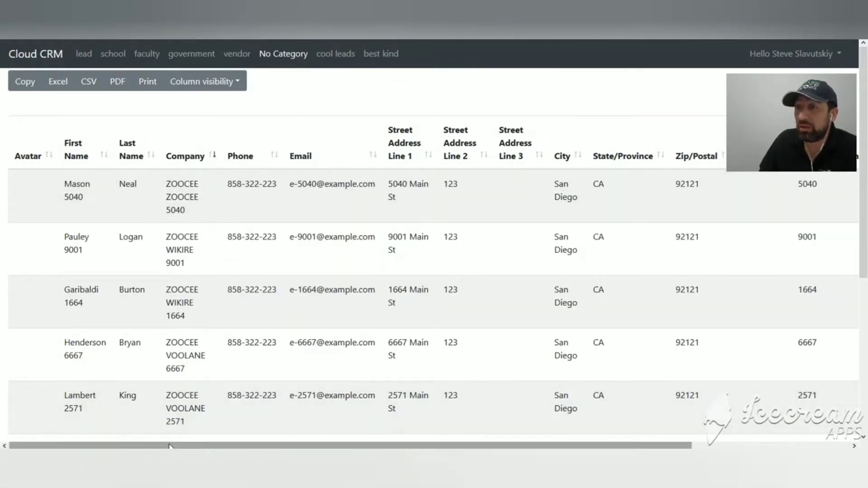
scroll("down", 3)
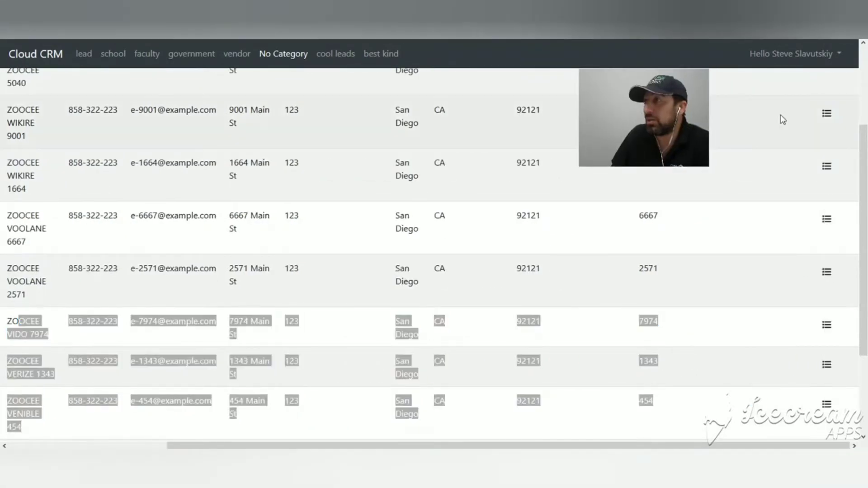
scroll("up", 3)
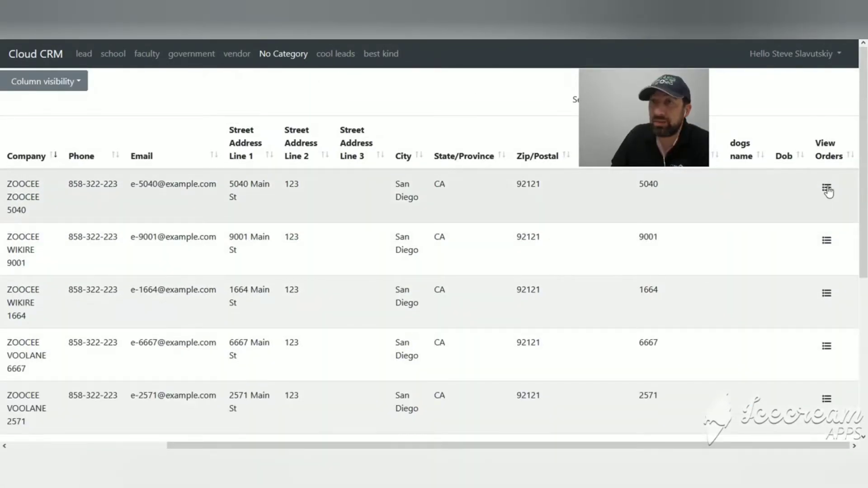
Step: Open the first customer's order history, then browse the cool leads and best kind categories
left_click(826, 190)
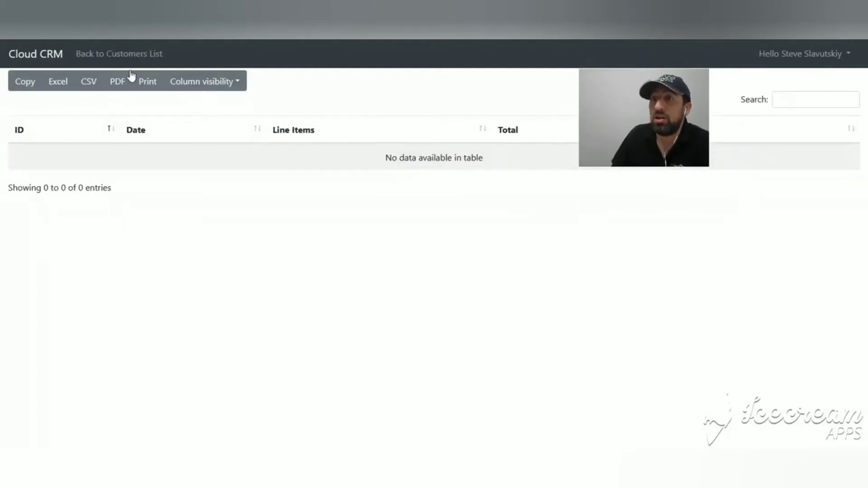
left_click(119, 53)
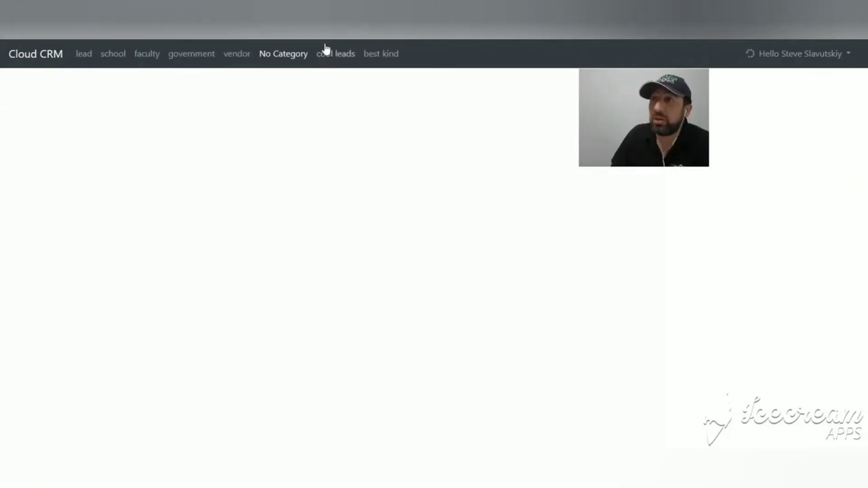
left_click(335, 54)
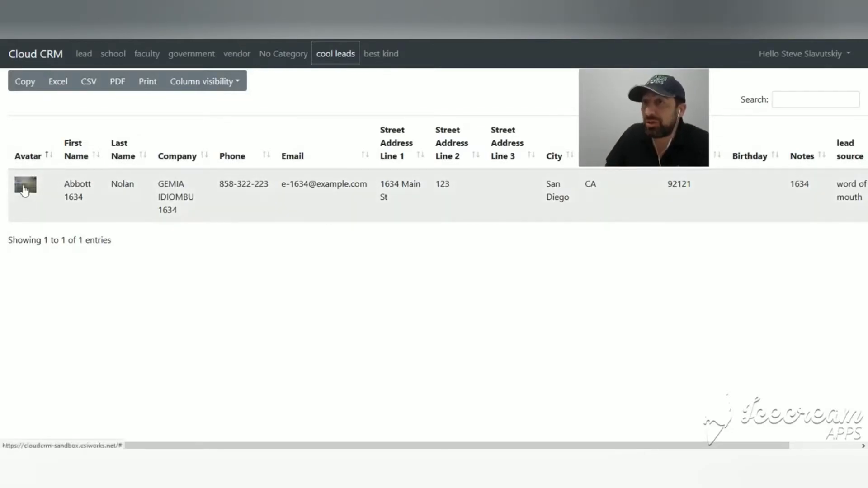
left_click(380, 53)
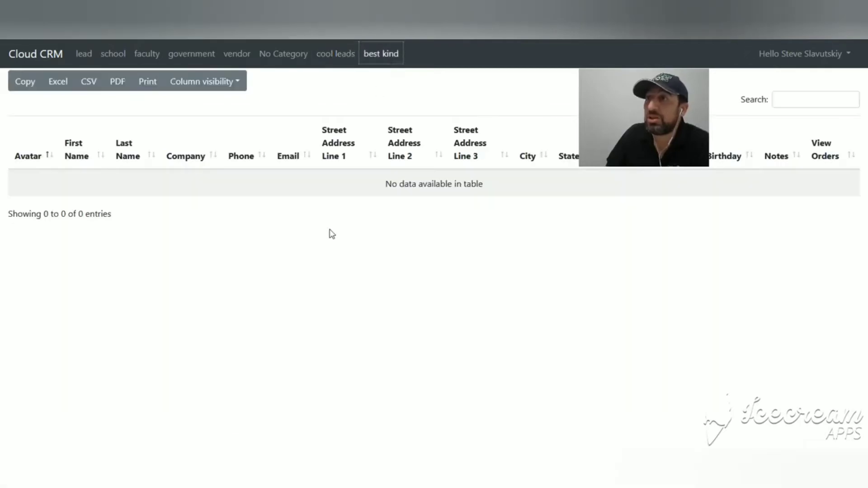
left_click(335, 54)
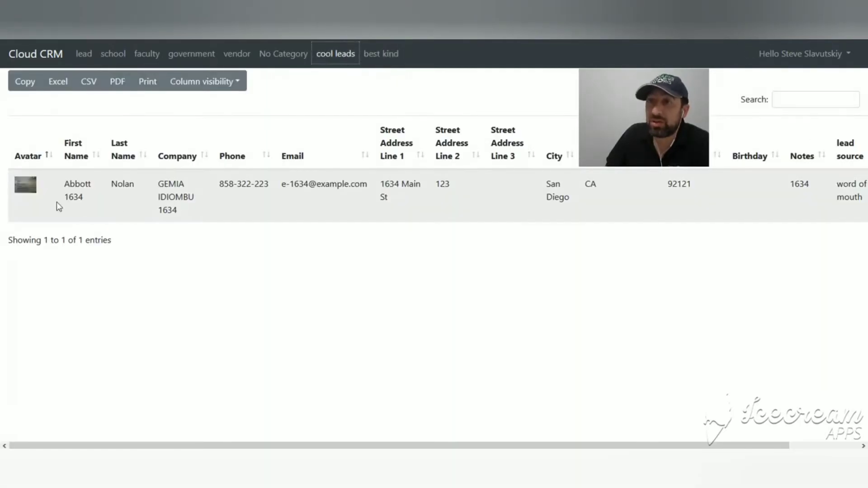
Step: Open a cool leads customer's order history and view order pages 2 and 3
scroll("right", 3)
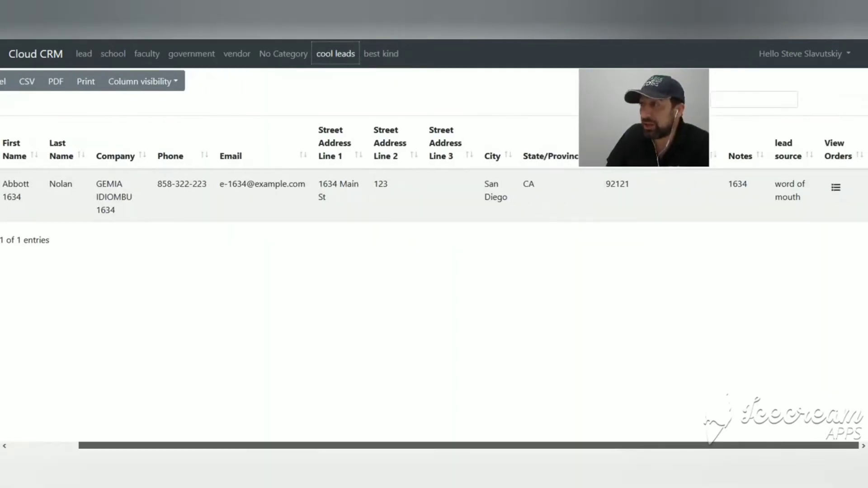
left_click(835, 188)
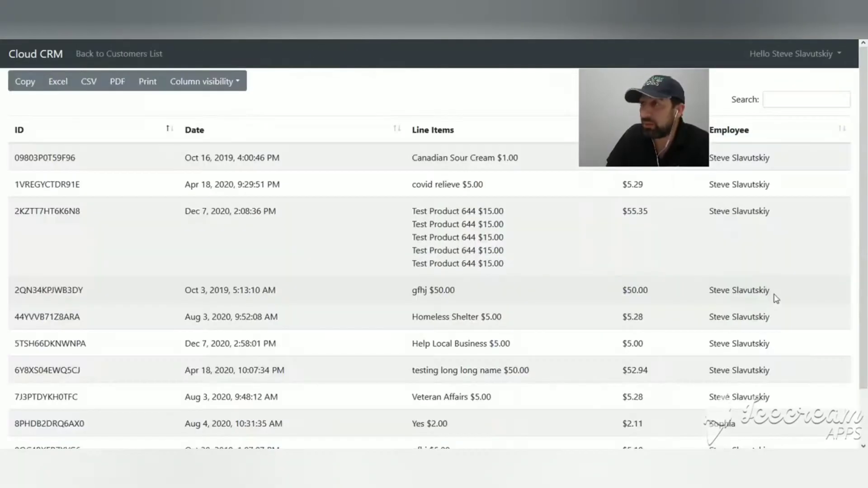
scroll("down", 3)
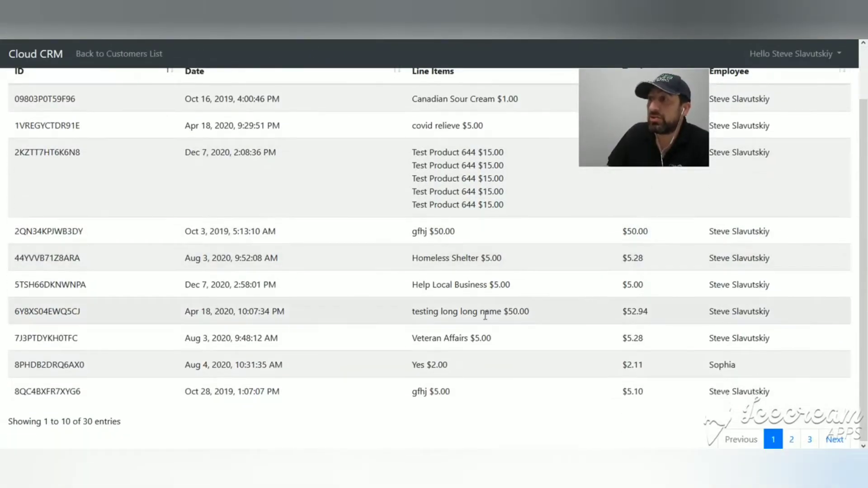
left_click(791, 440)
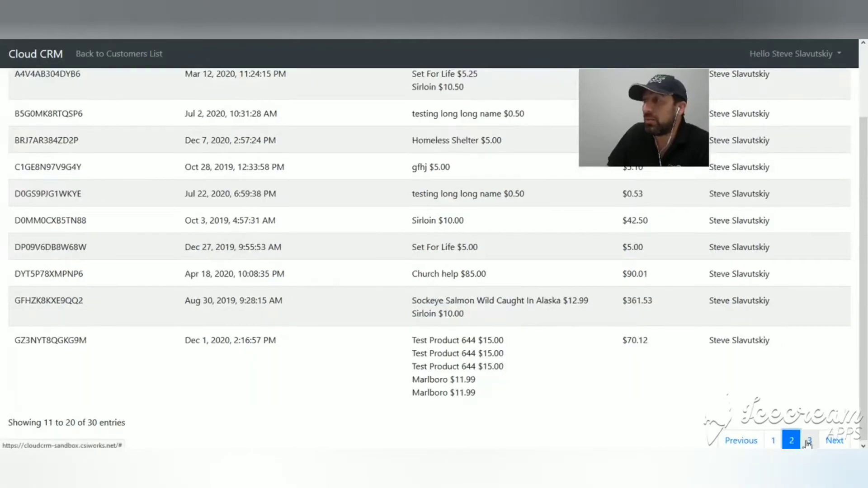
left_click(809, 440)
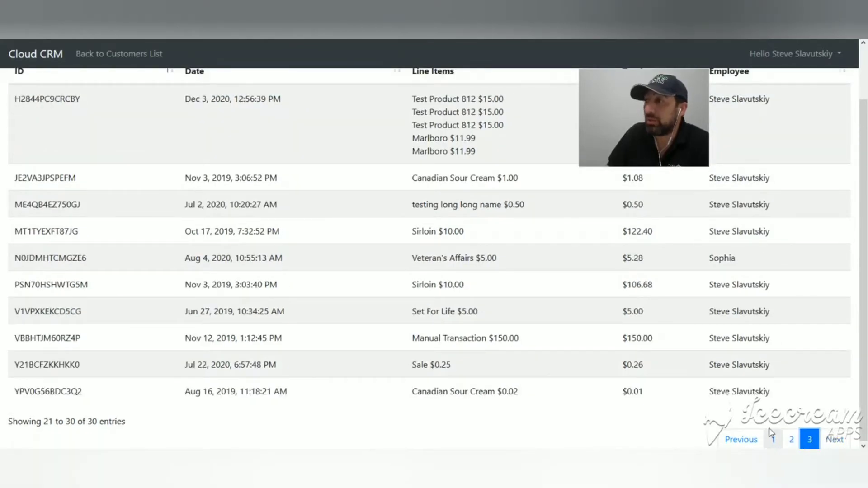
scroll("up", 3)
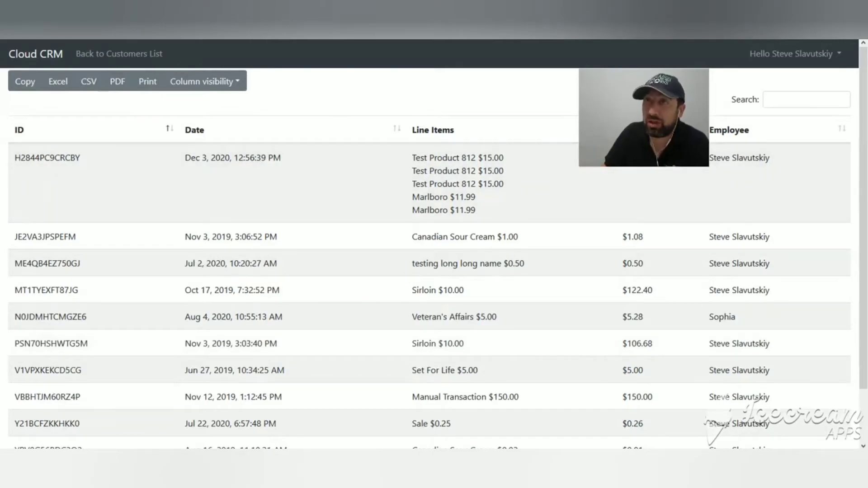
Step: Return to the customers list and reopen Abbott 1634 Nolan's order history
left_click(335, 54)
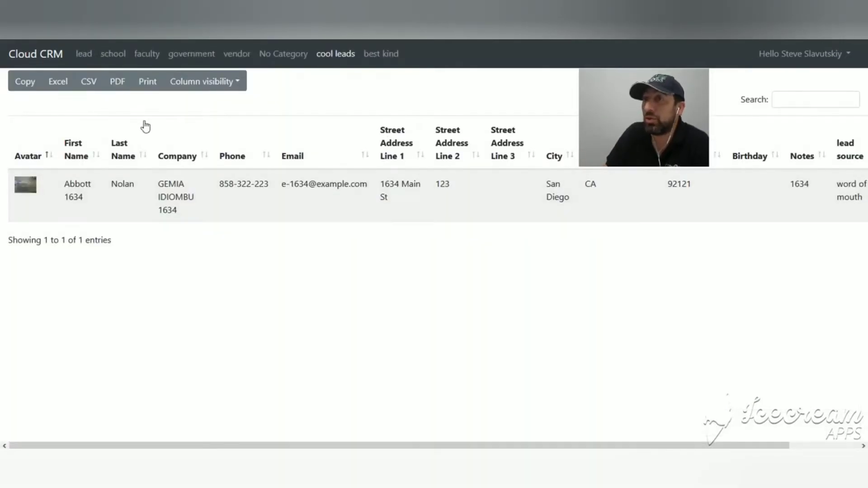
scroll("right", 3)
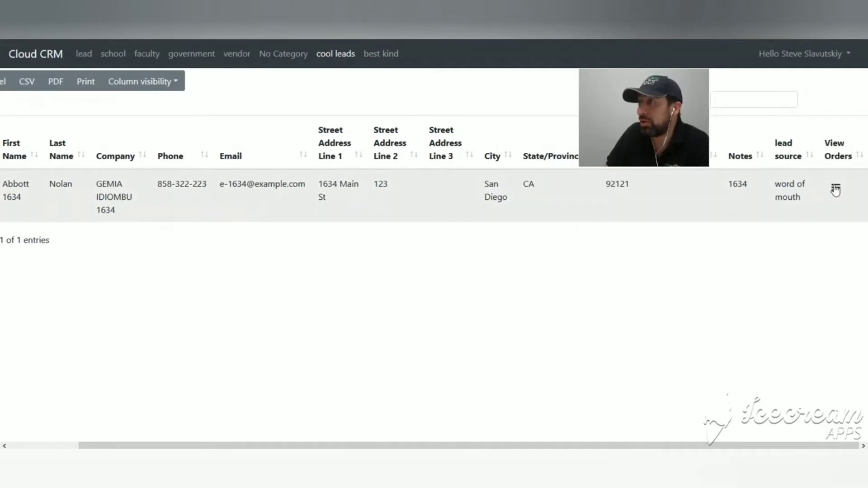
left_click(834, 191)
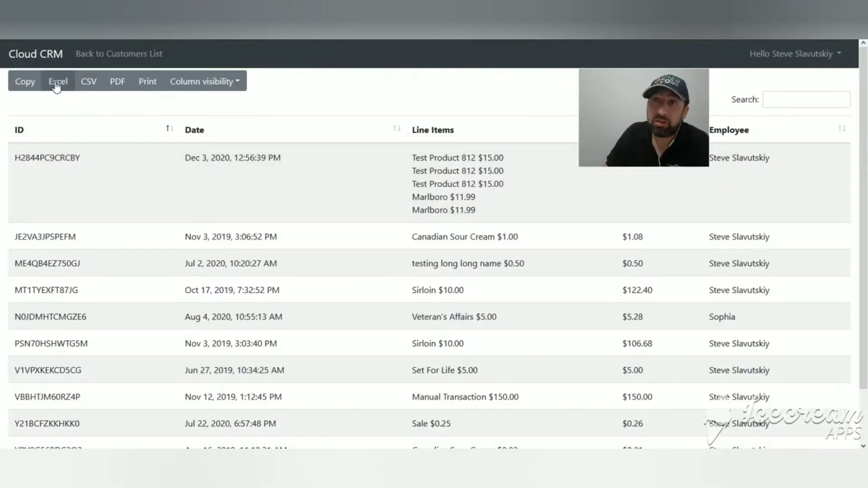
Step: Export the order history to Excel, open the file, and enable editing
left_click(57, 80)
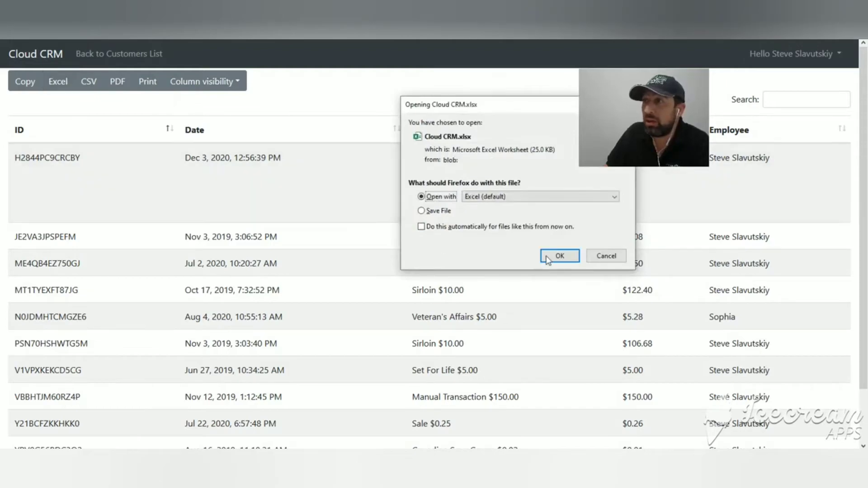
left_click(558, 256)
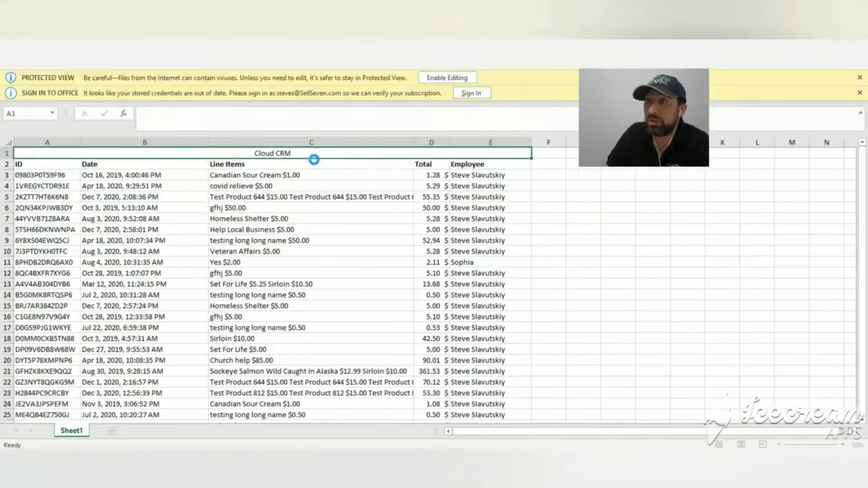
left_click(447, 77)
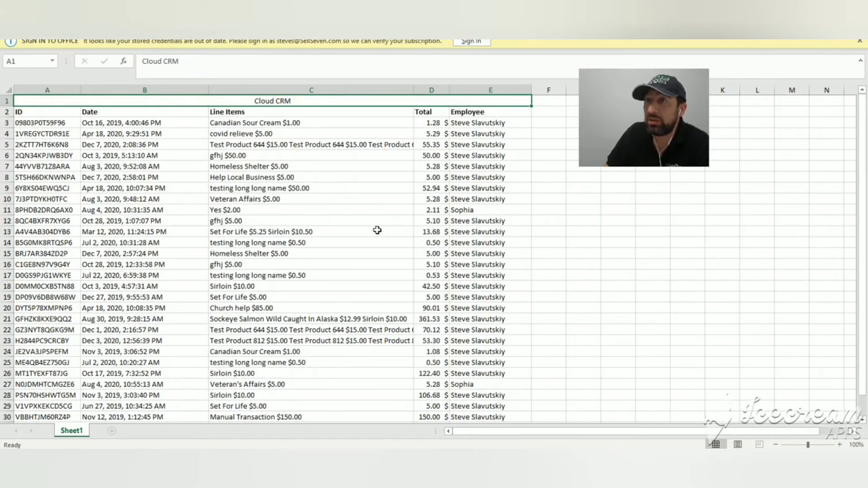
mouse_move(592, 304)
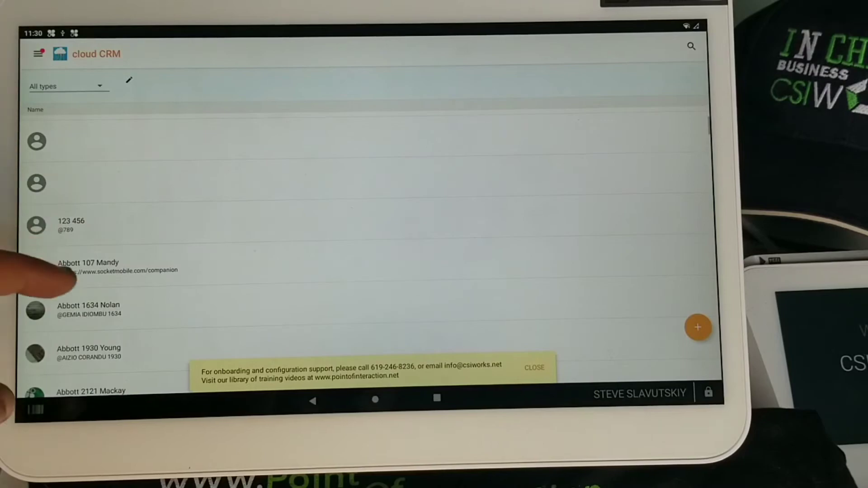
left_click(88, 265)
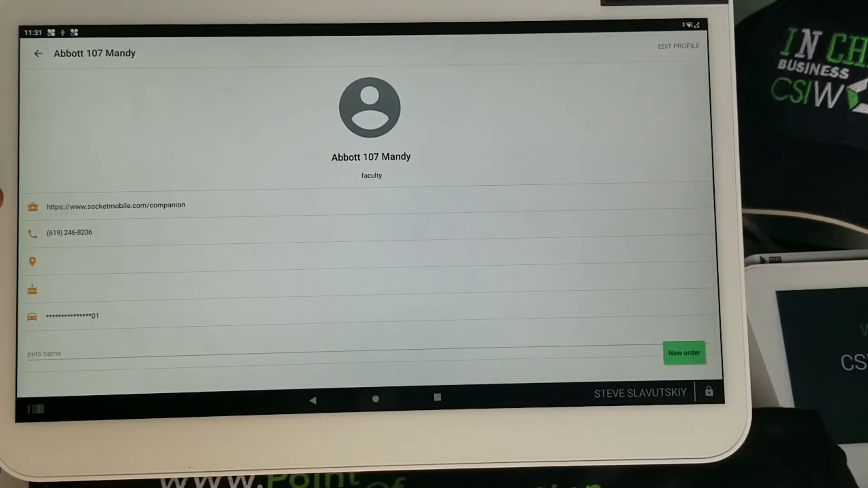
left_click(370, 108)
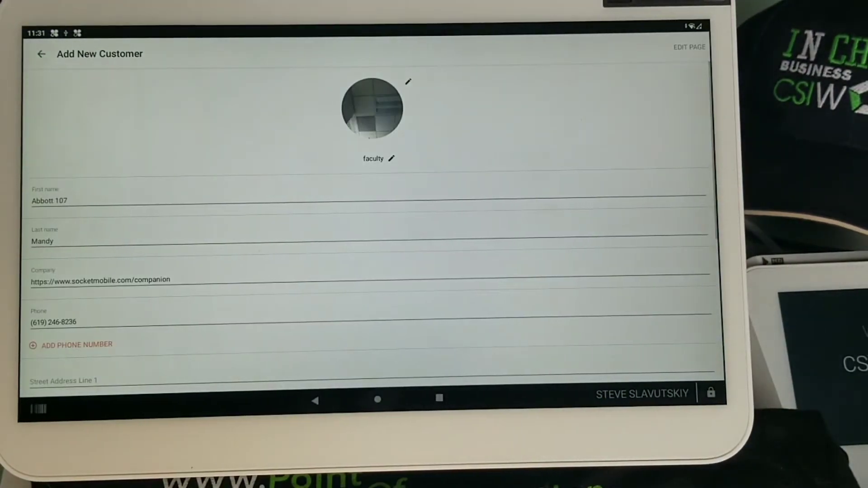
scroll("down", 3)
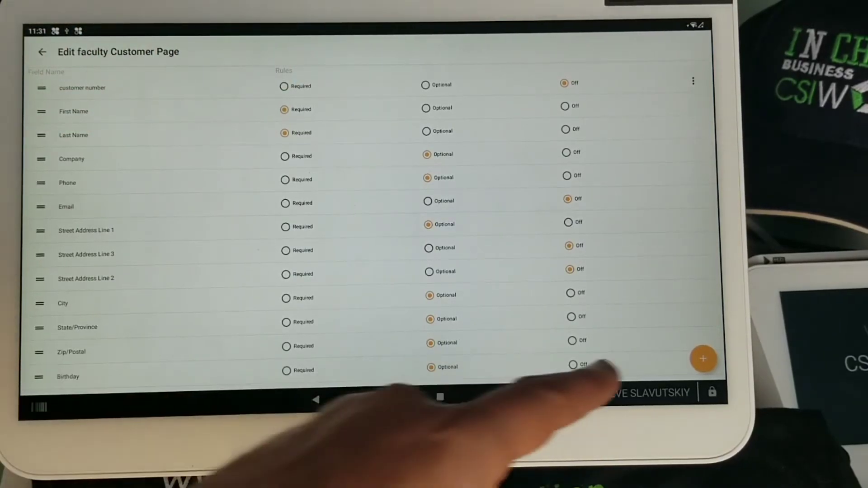
Step: Start a new form field, check the Field Type list keeping Text, then cancel
left_click(703, 358)
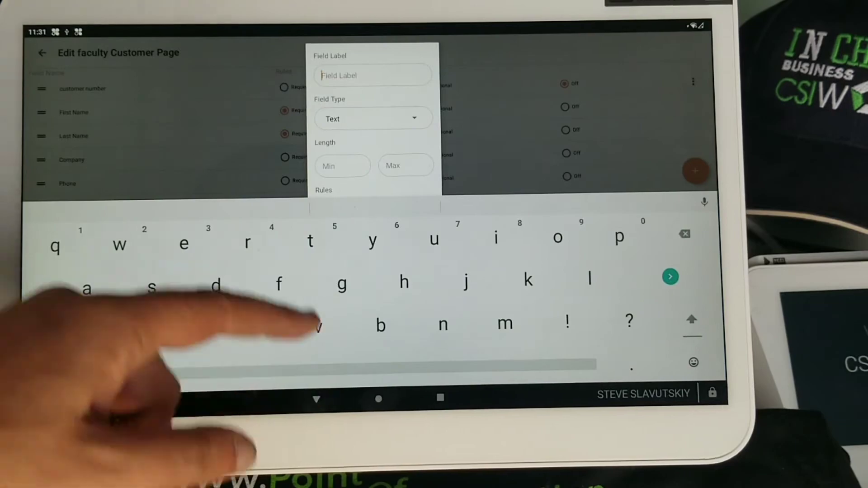
left_click(373, 119)
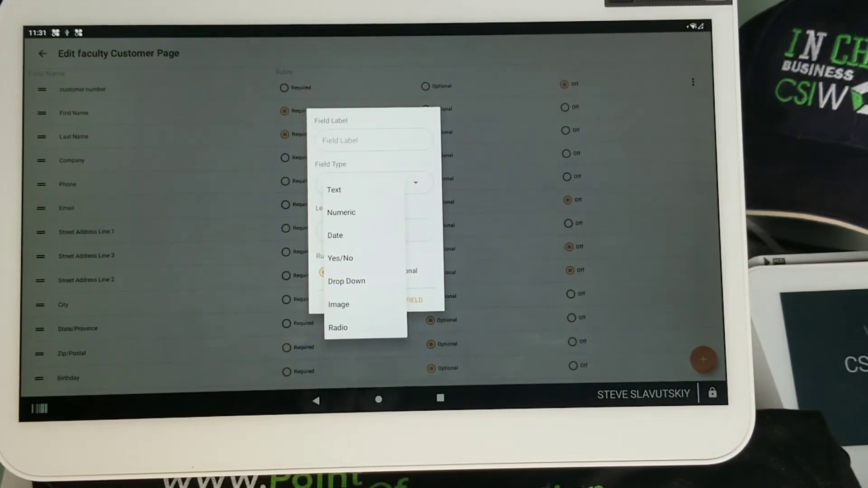
left_click(333, 190)
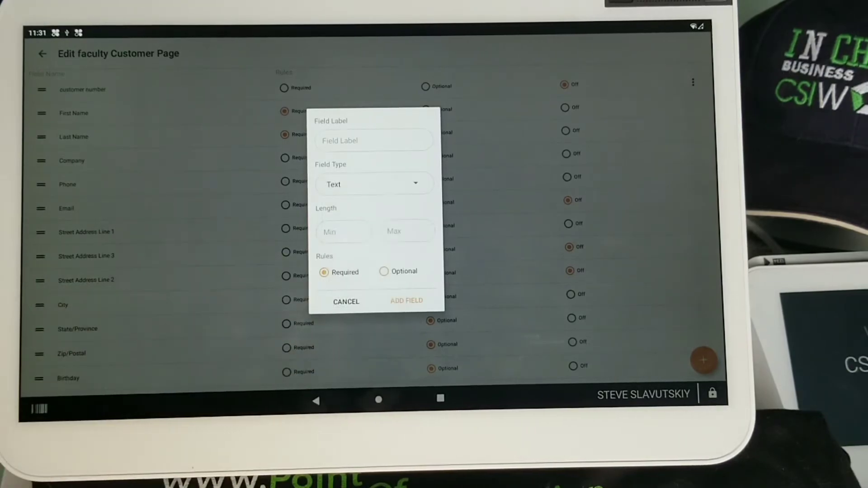
left_click(345, 301)
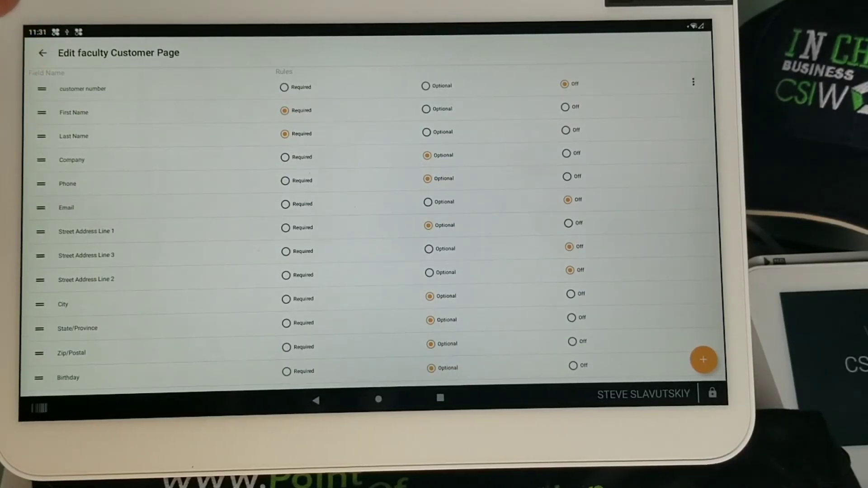
left_click(42, 52)
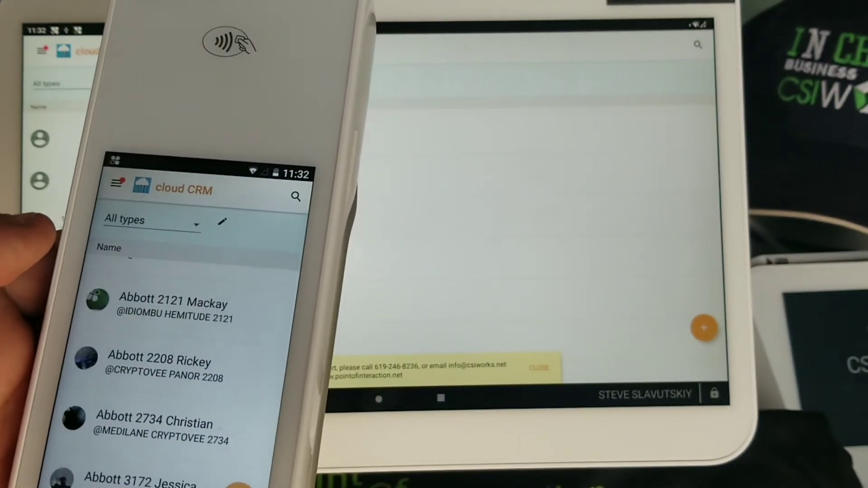
scroll("down", 3)
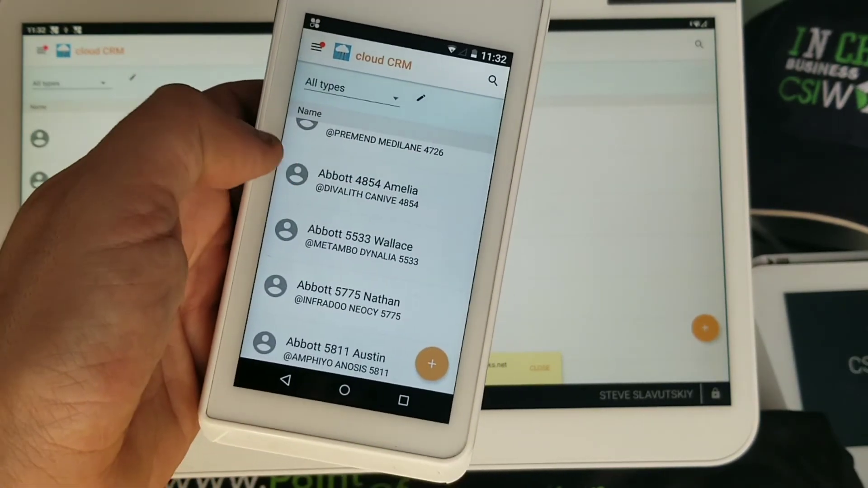
left_click(365, 180)
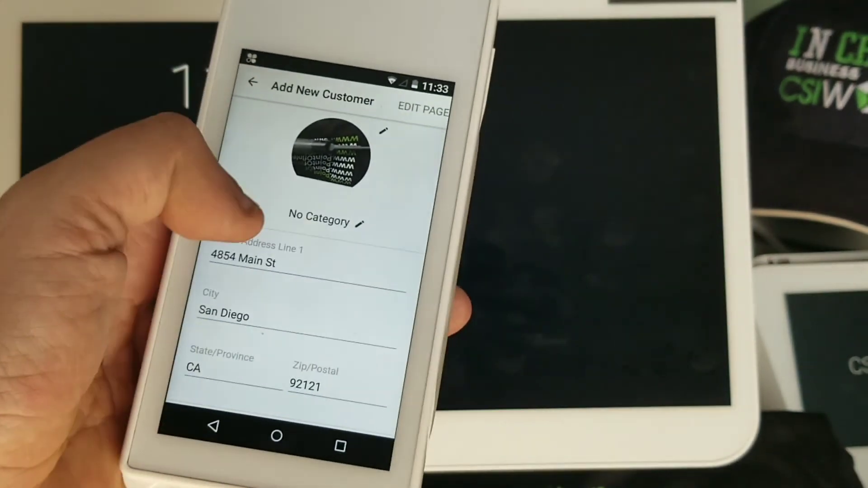
scroll("down", 3)
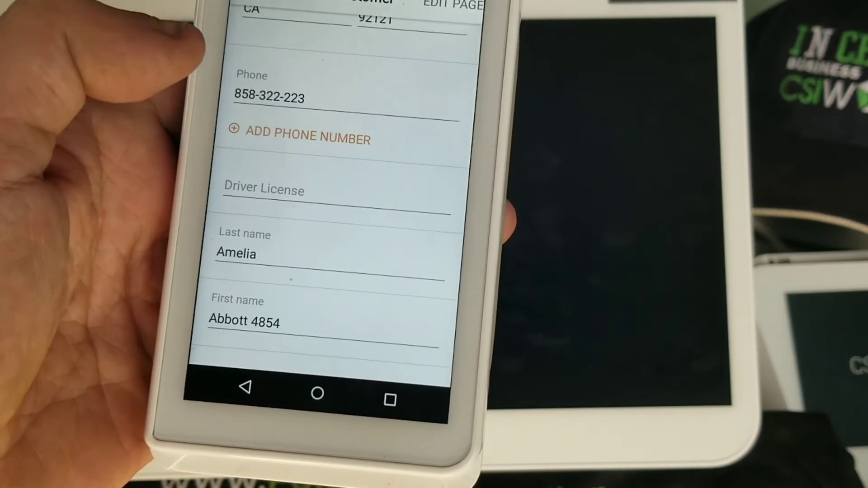
scroll("up", 3)
type("pic")
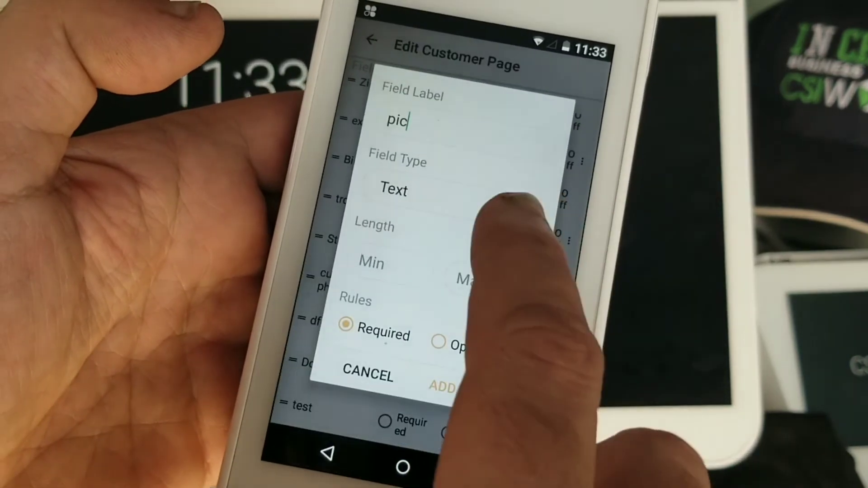
Step: Open the Field Type list for the new 'pic' field and select a type
left_click(393, 191)
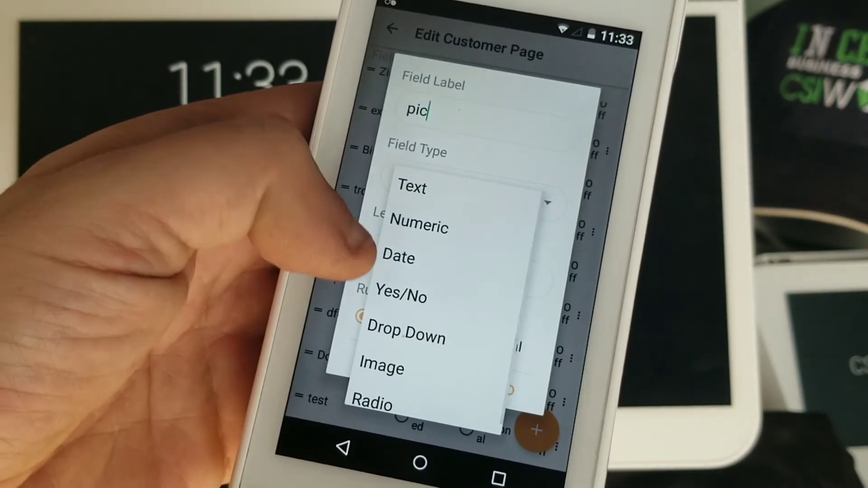
left_click(381, 368)
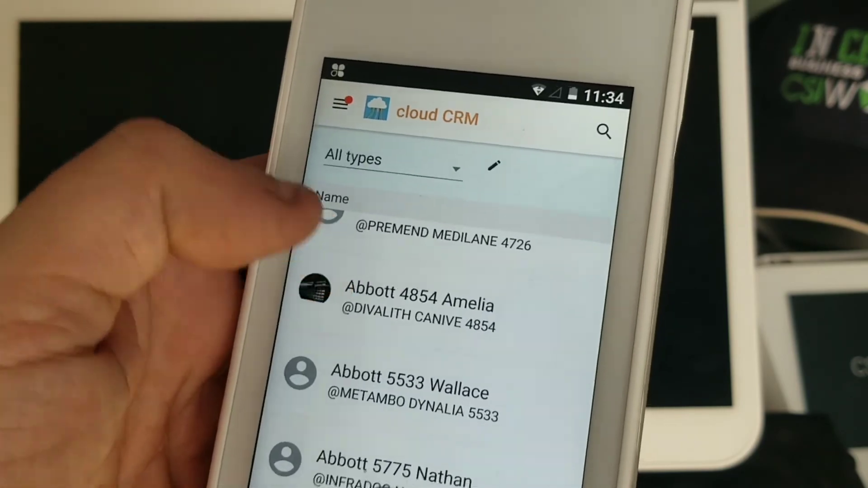
left_click(412, 298)
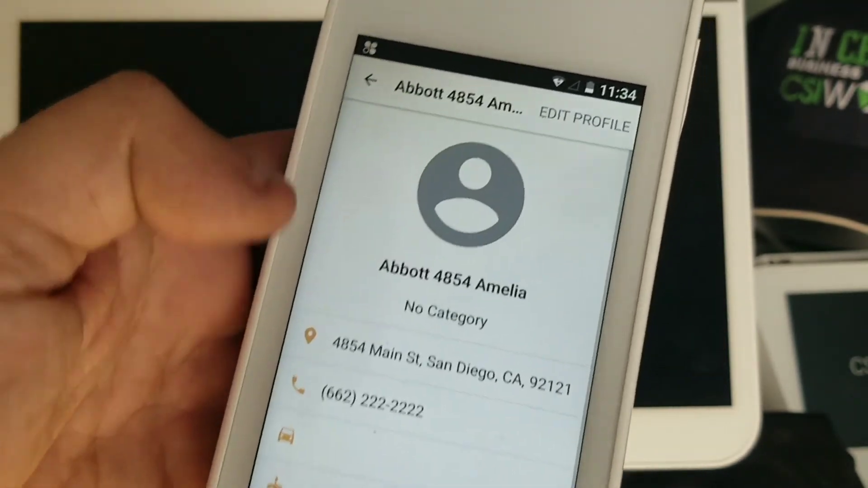
scroll("down", 3)
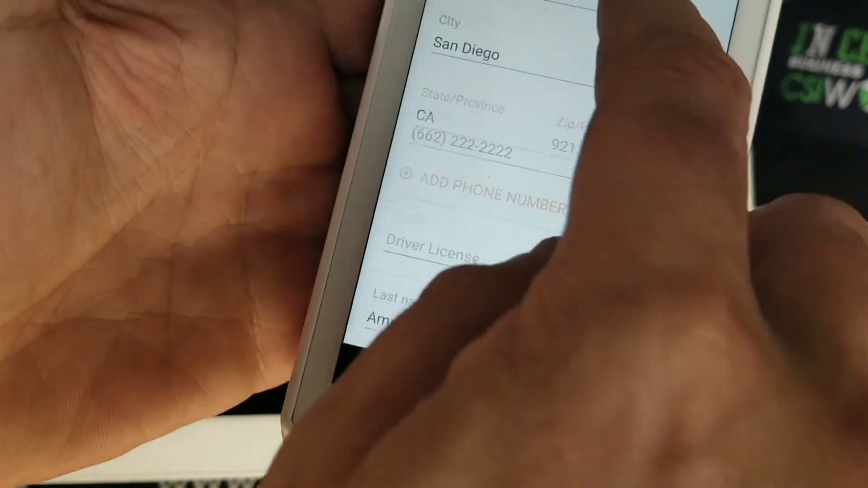
scroll("down", 3)
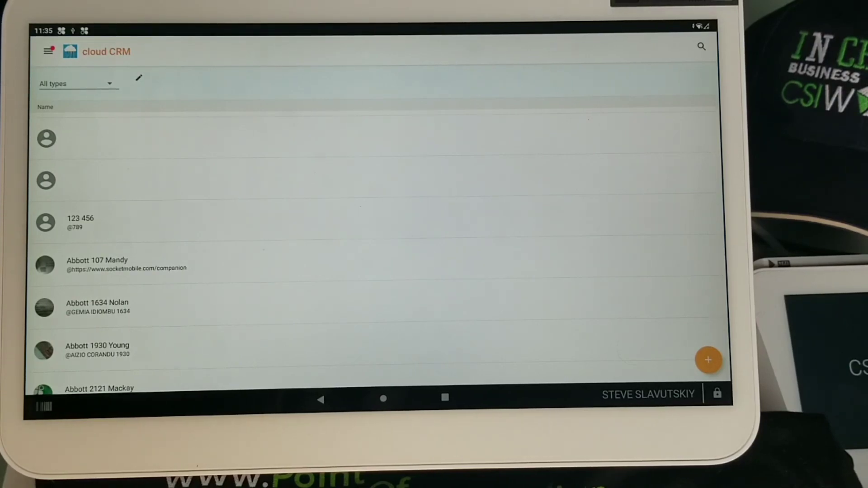
Step: Open the navigation menu showing cloud CRM and Workflow Management
left_click(49, 51)
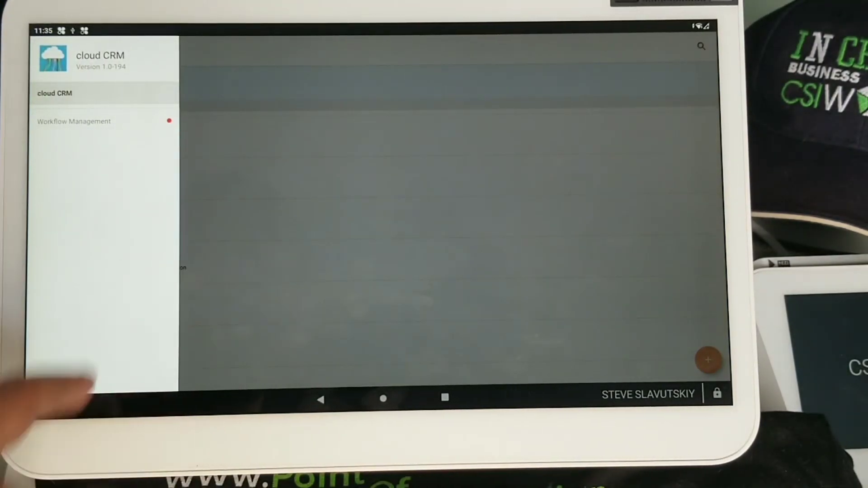